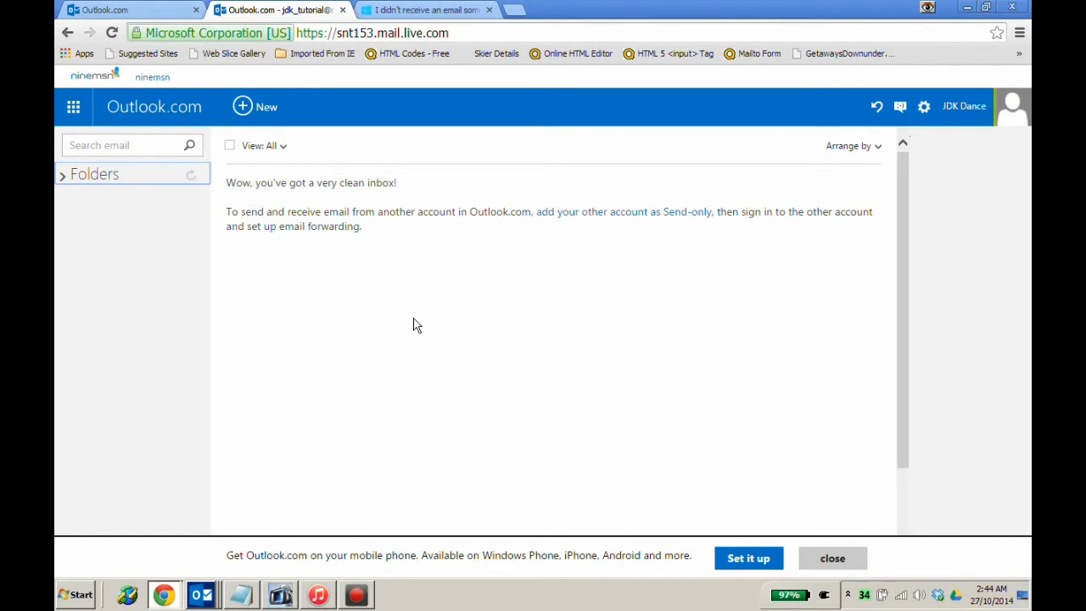
{"action": "mouse_move", "coordinate": [242, 289]}
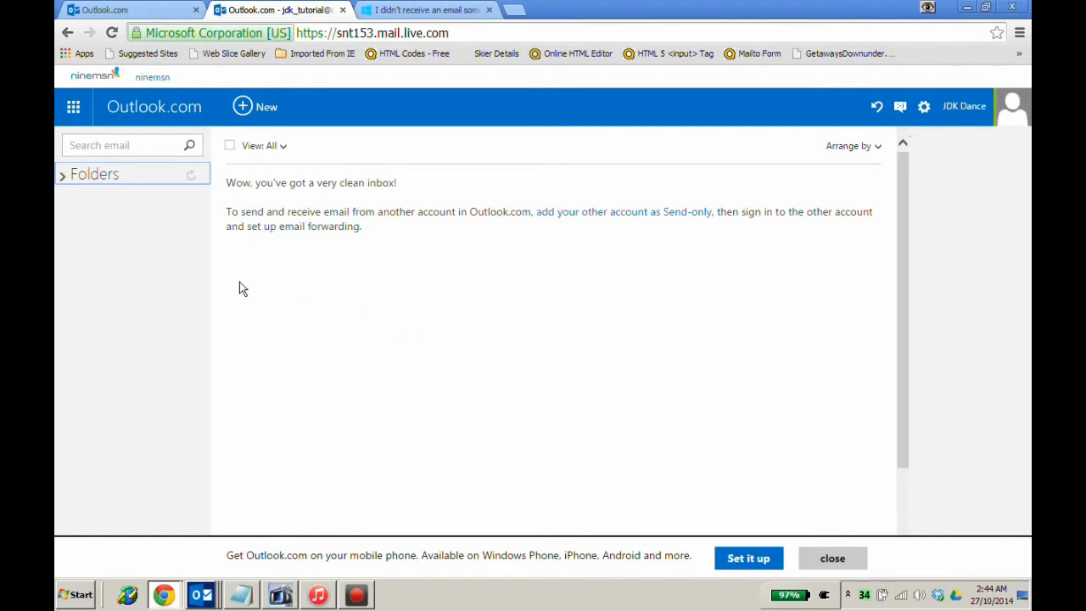
{"action": "mouse_move", "coordinate": [102, 210]}
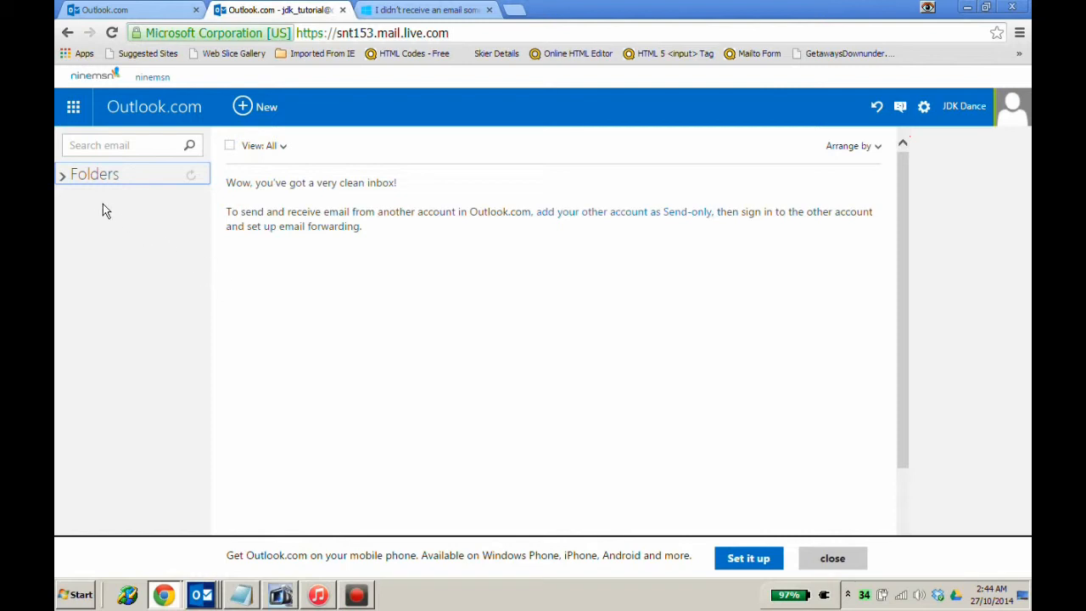
{"action": "mouse_move", "coordinate": [99, 200]}
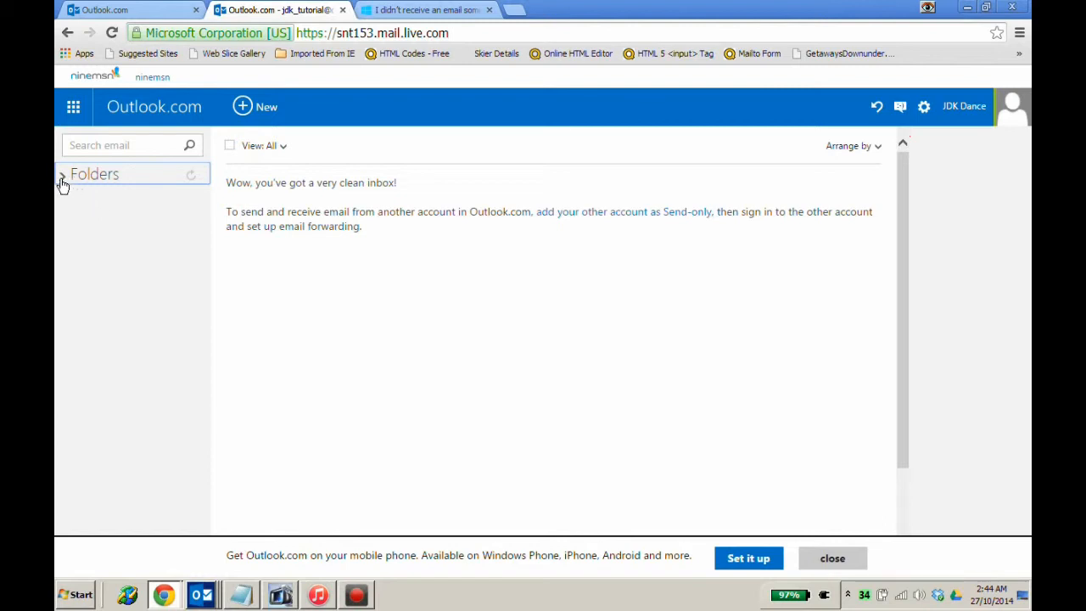
Mark the JDK Dance & Ski 'win $14000' message in Junk as Not junk, returning it to Inbox.
{"action": "left_click", "coordinate": [61, 174]}
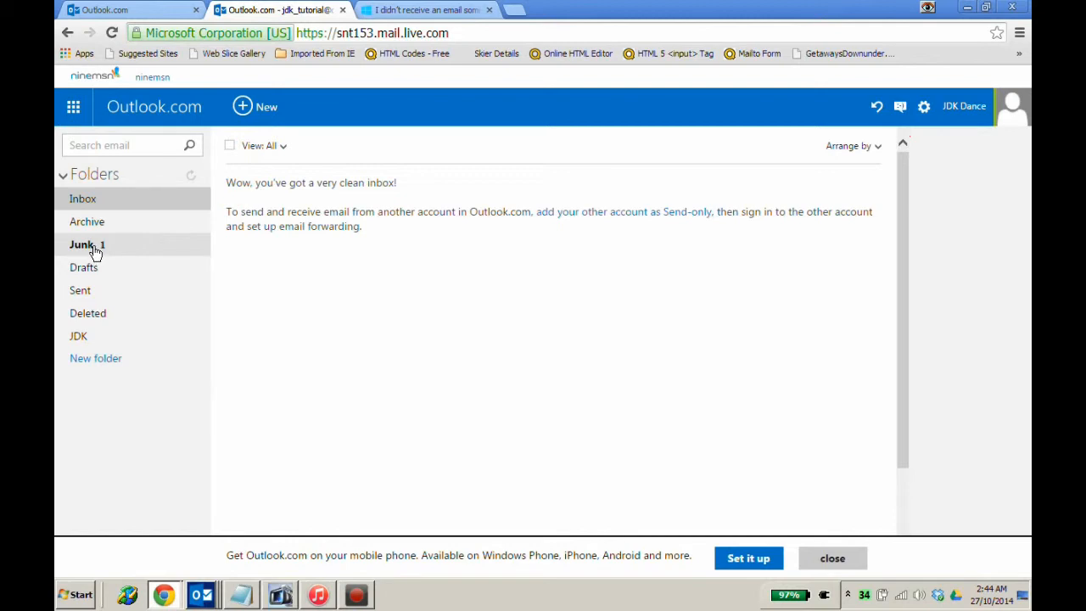
{"action": "left_click", "coordinate": [82, 244]}
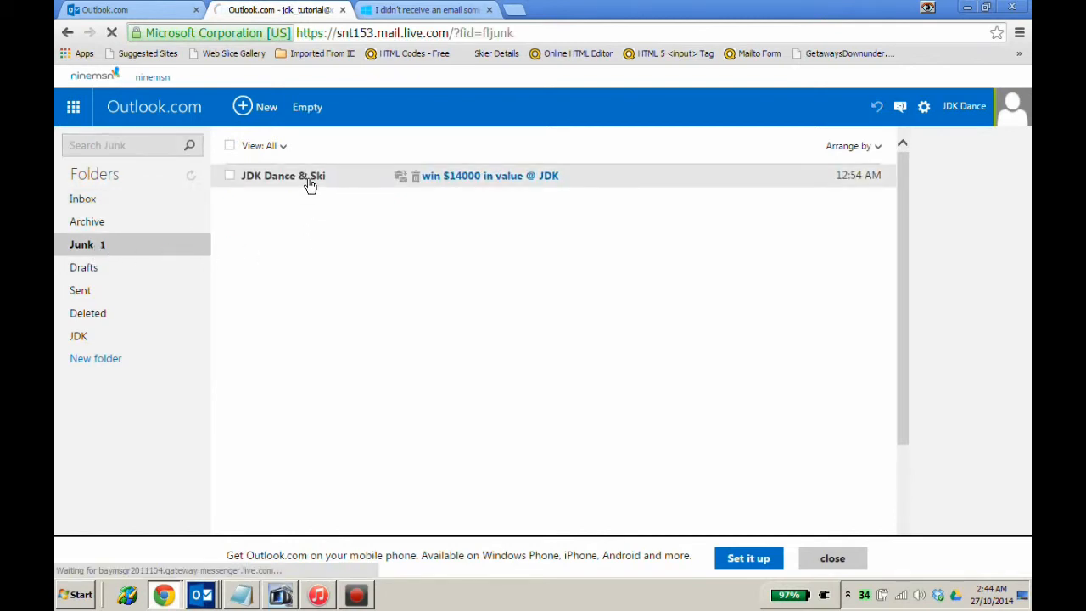
{"action": "left_click", "coordinate": [281, 175]}
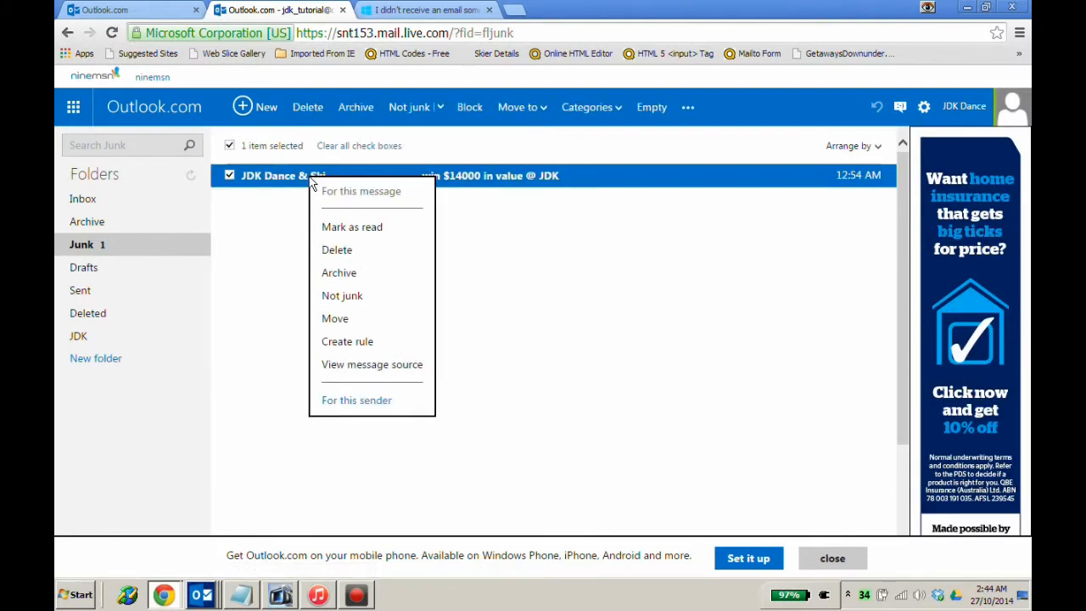
{"action": "mouse_move", "coordinate": [343, 295]}
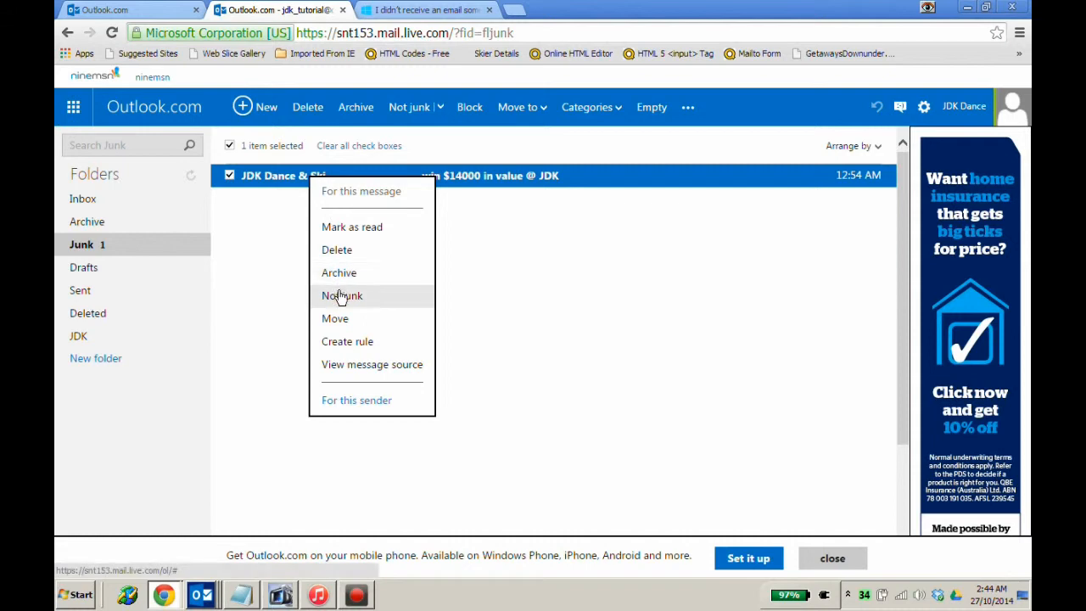
{"action": "mouse_move", "coordinate": [341, 296]}
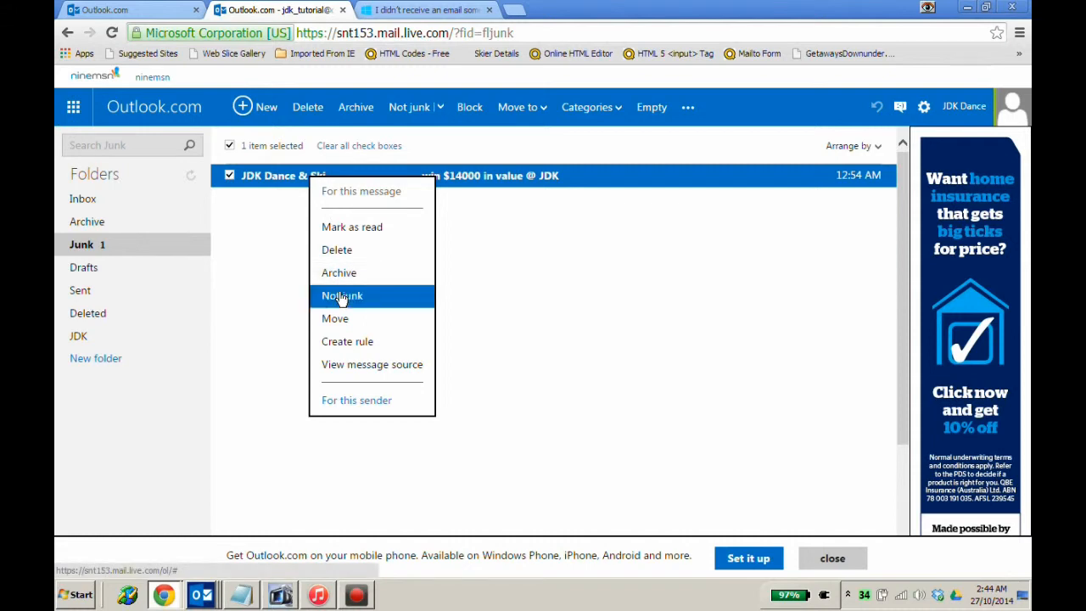
{"action": "left_click", "coordinate": [341, 295]}
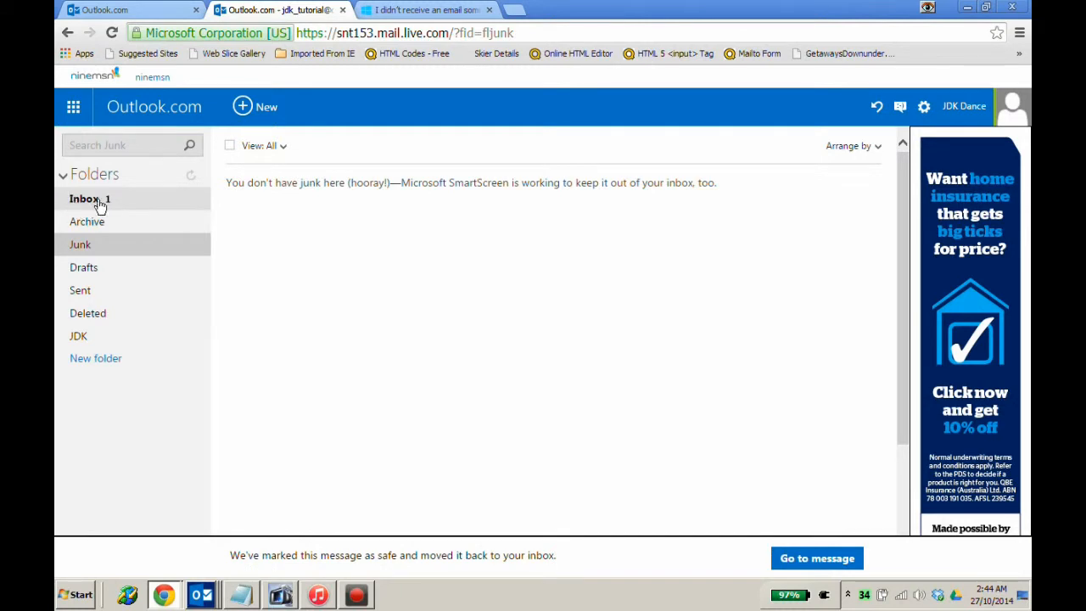
View the restored message in Inbox, then go to Options from the gear menu.
{"action": "left_click", "coordinate": [83, 199]}
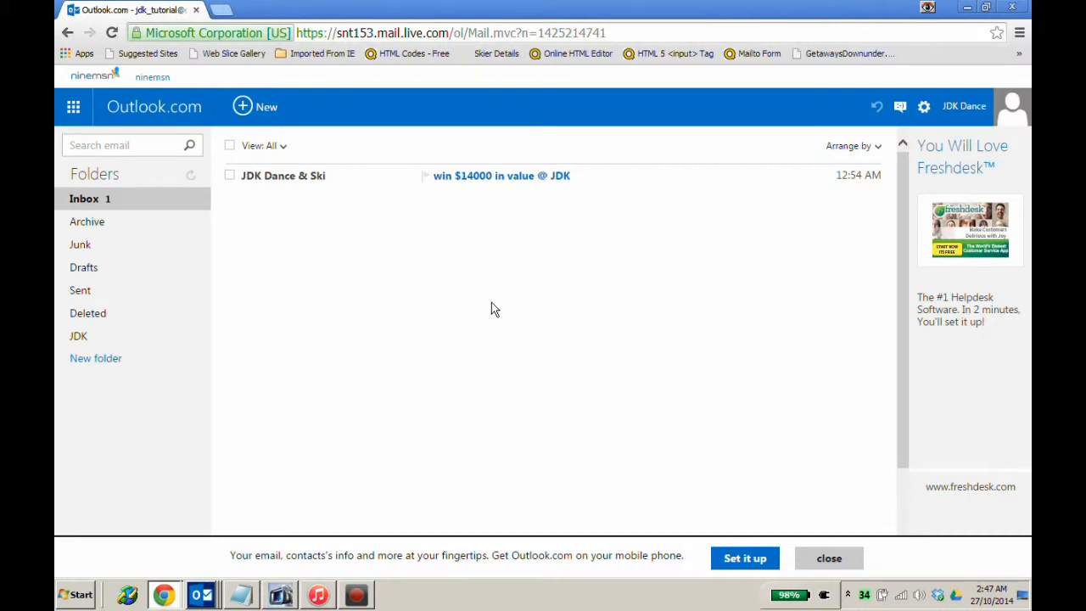
{"action": "mouse_move", "coordinate": [501, 309]}
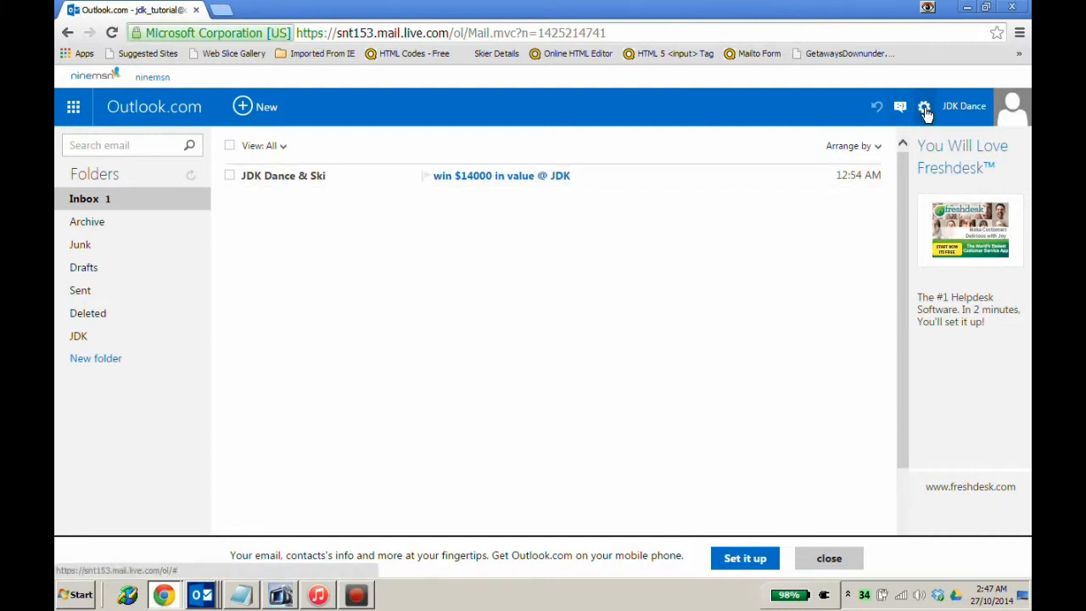
{"action": "left_click", "coordinate": [924, 105]}
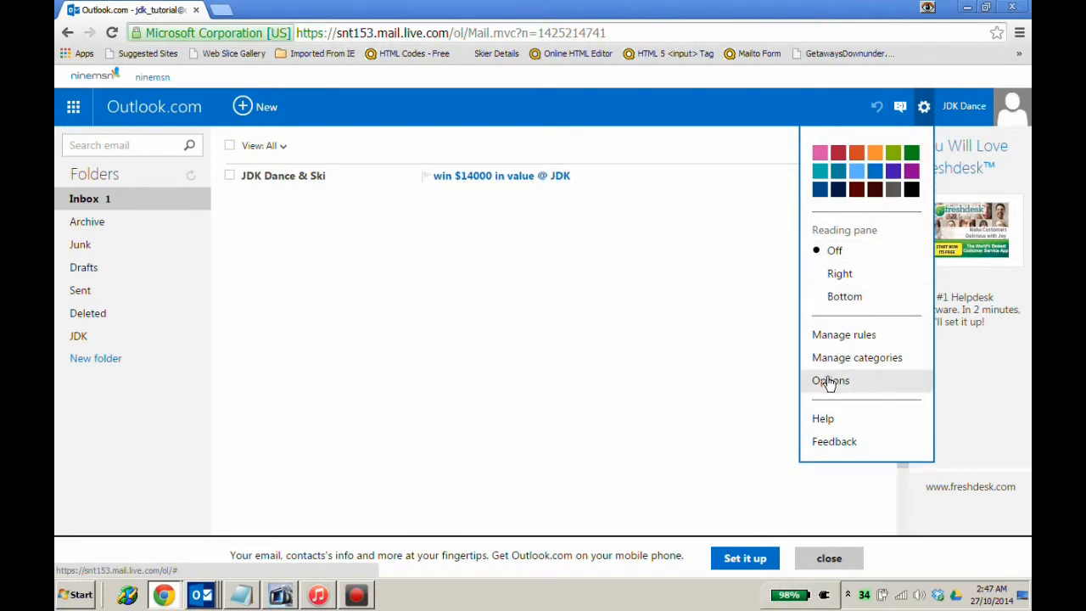
{"action": "left_click", "coordinate": [832, 380]}
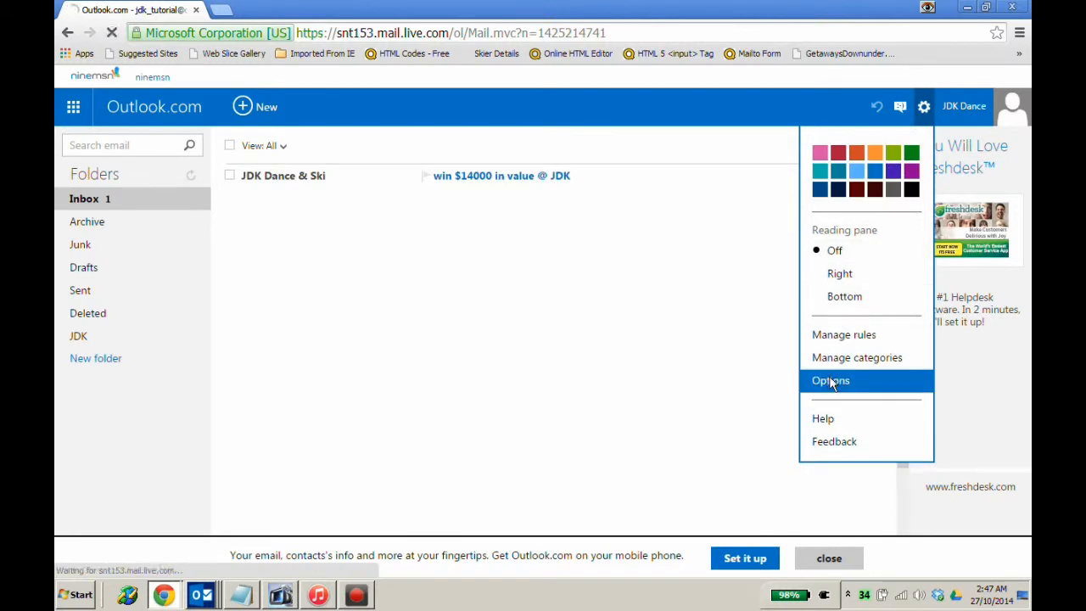
From Options under Preventing junk email, reach the Safe and blocked senders page.
{"action": "left_click", "coordinate": [830, 380]}
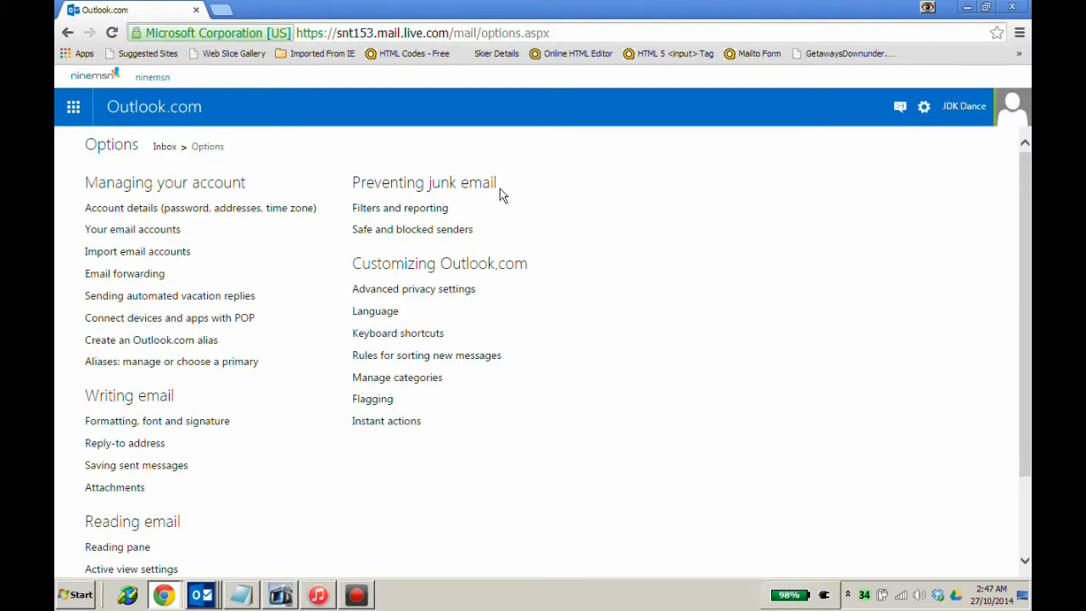
{"action": "mouse_move", "coordinate": [416, 230]}
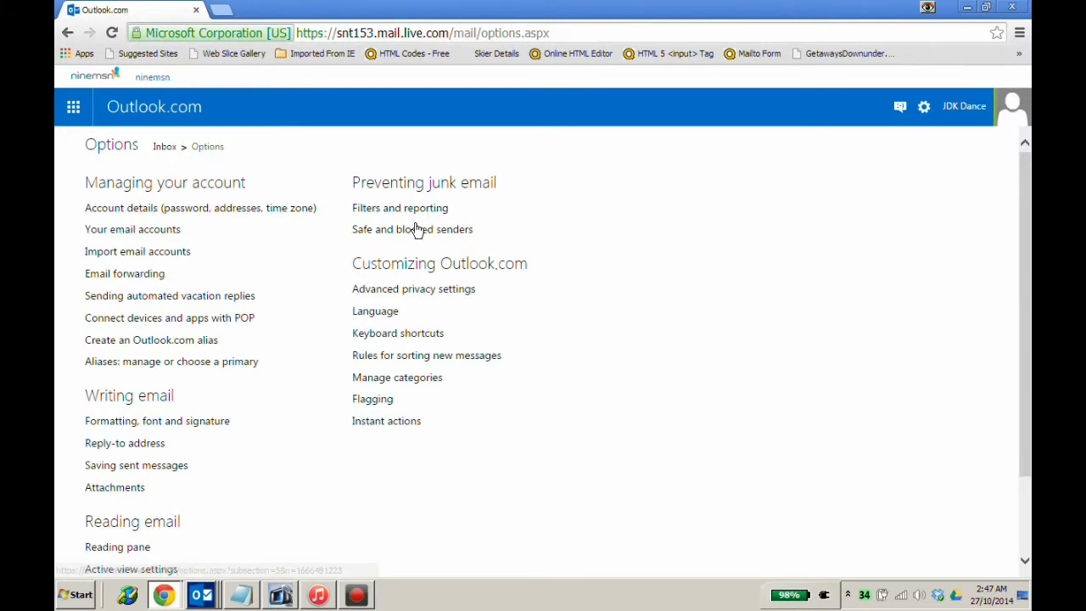
{"action": "mouse_move", "coordinate": [412, 229]}
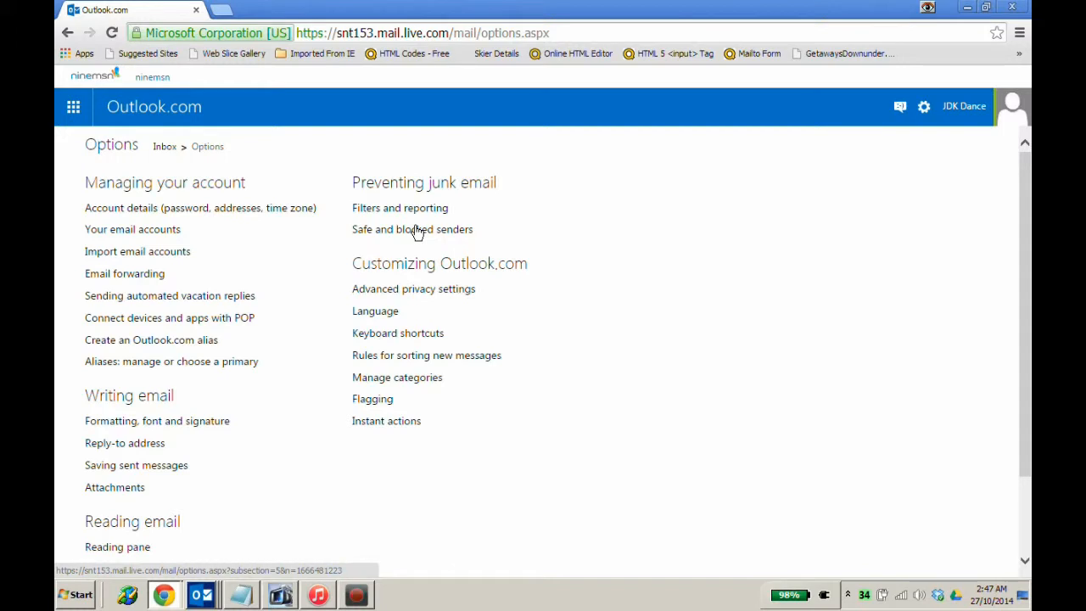
{"action": "left_click", "coordinate": [413, 229]}
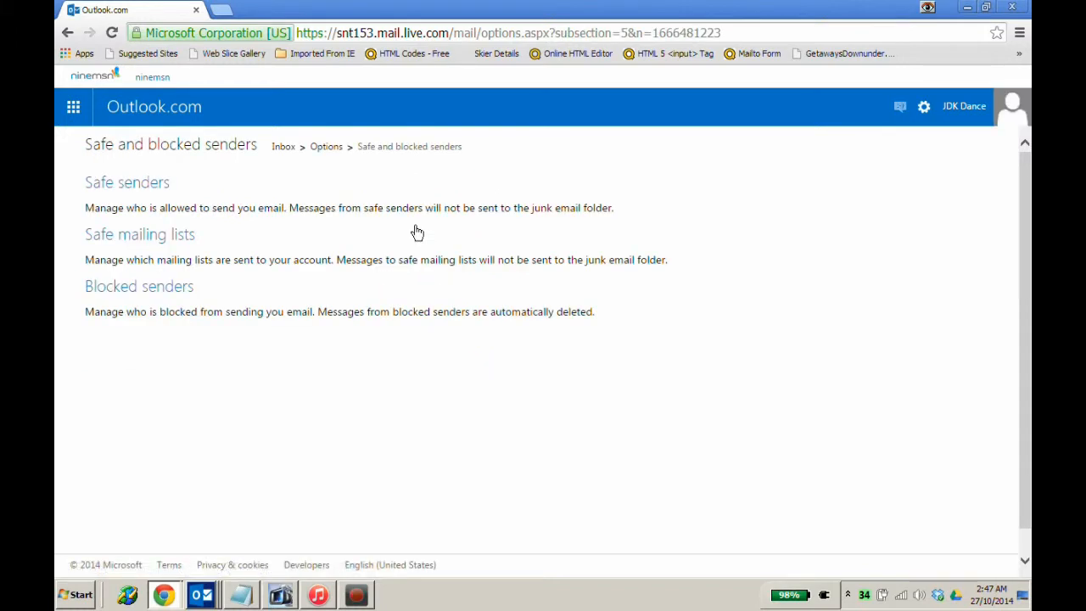
{"action": "mouse_move", "coordinate": [139, 286]}
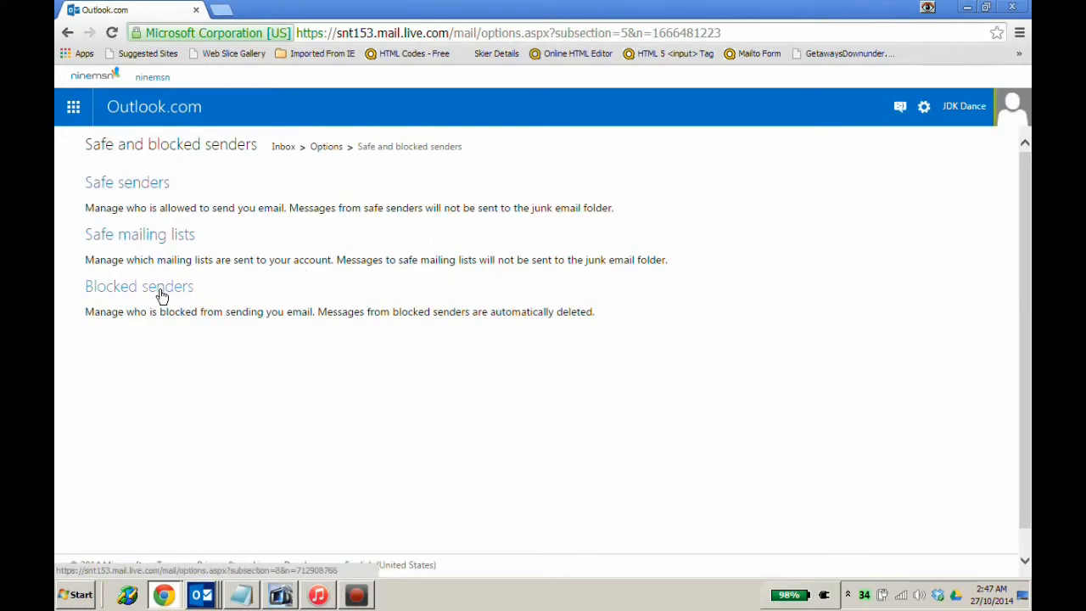
{"action": "left_click", "coordinate": [139, 285]}
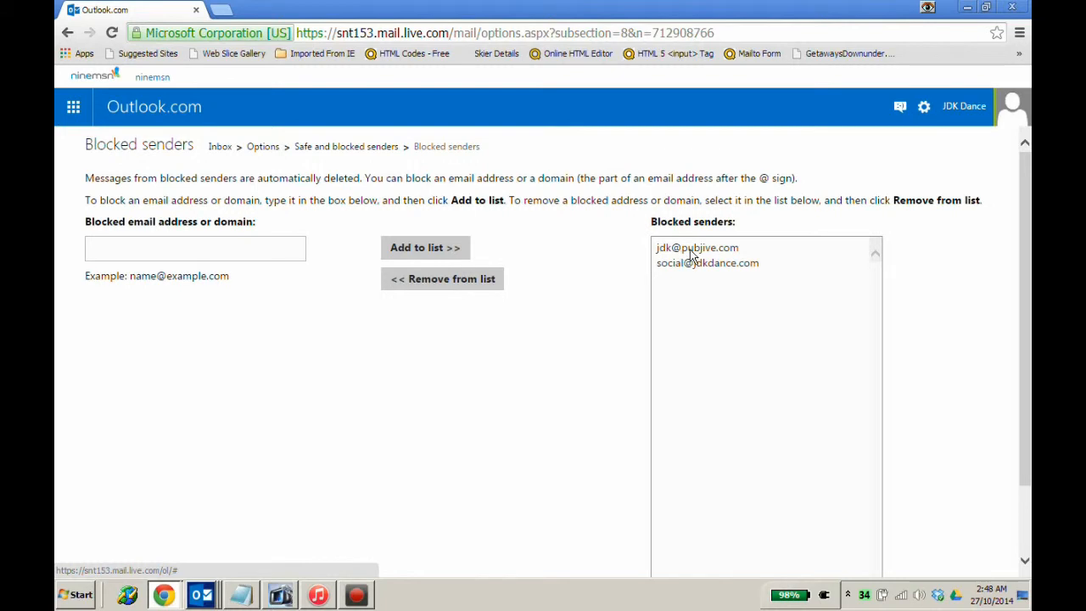
{"action": "mouse_move", "coordinate": [760, 265]}
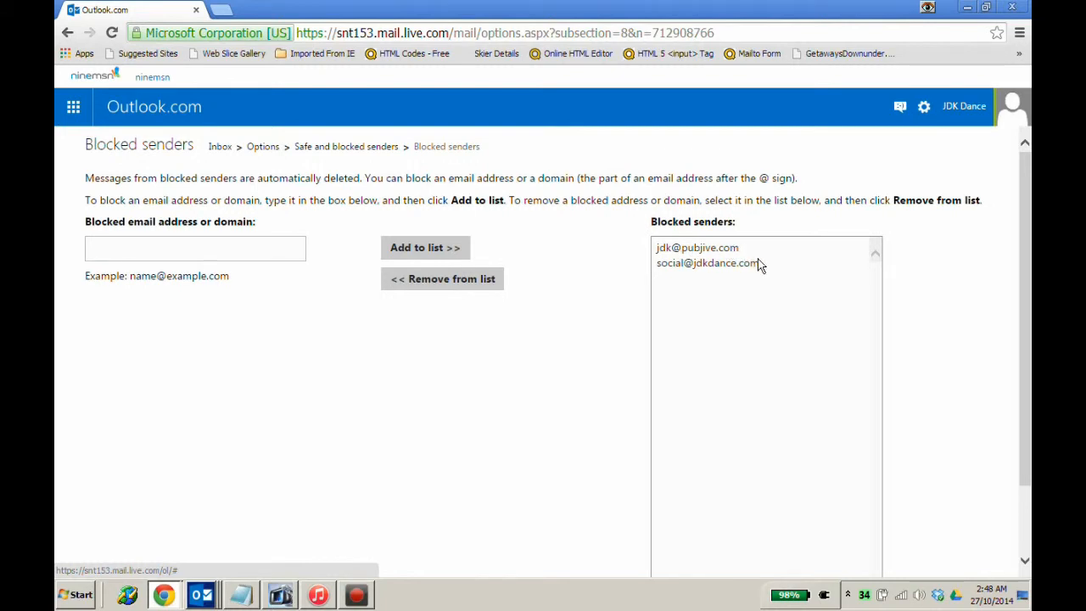
{"action": "mouse_move", "coordinate": [767, 272]}
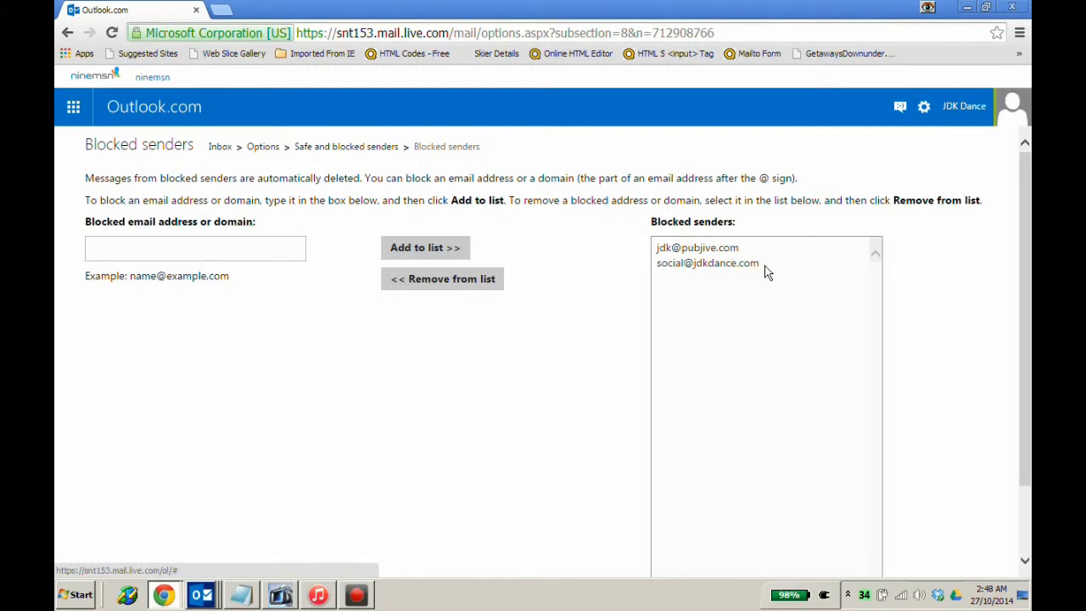
{"action": "left_click", "coordinate": [696, 247]}
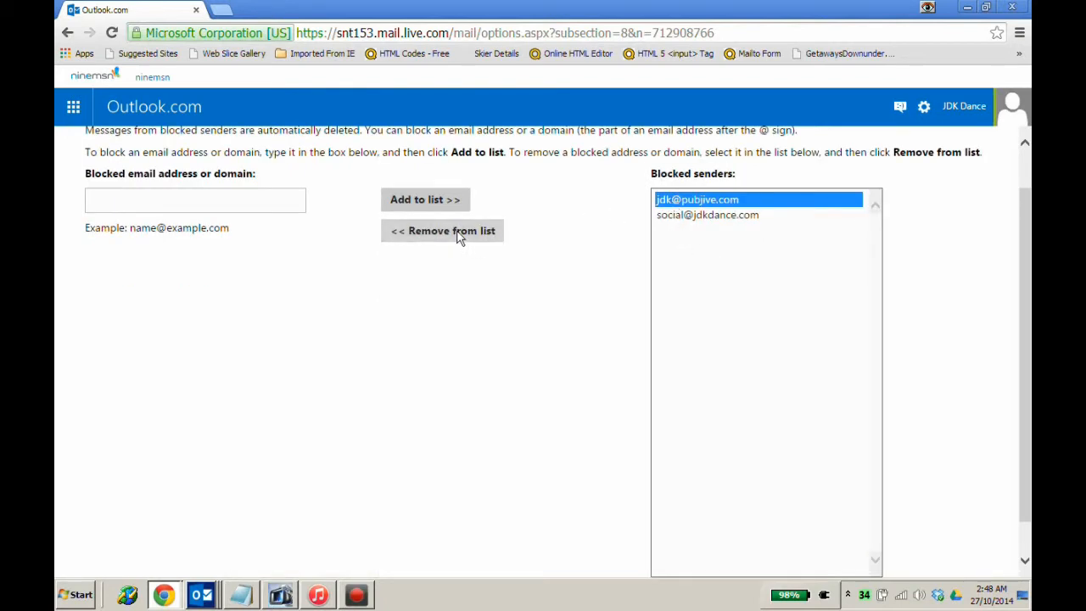
{"action": "left_click", "coordinate": [441, 231]}
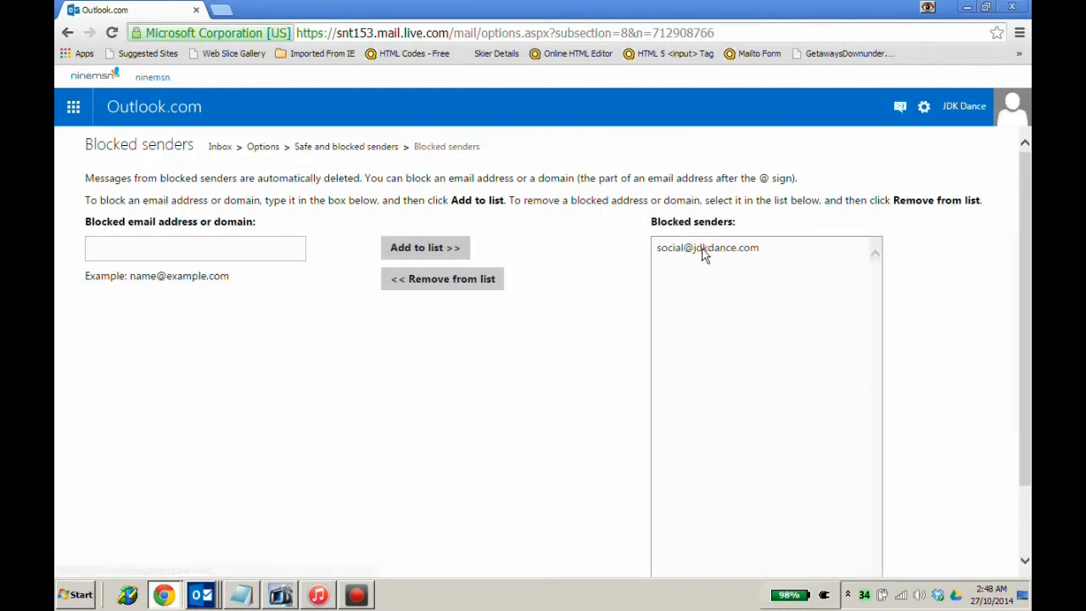
{"action": "left_click", "coordinate": [708, 248]}
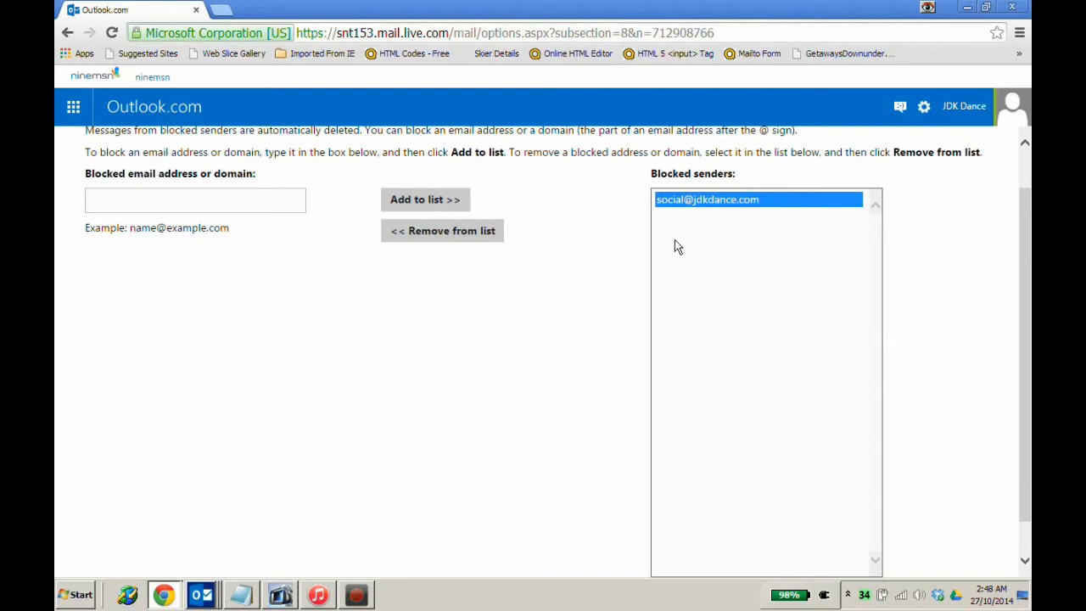
{"action": "mouse_move", "coordinate": [452, 230]}
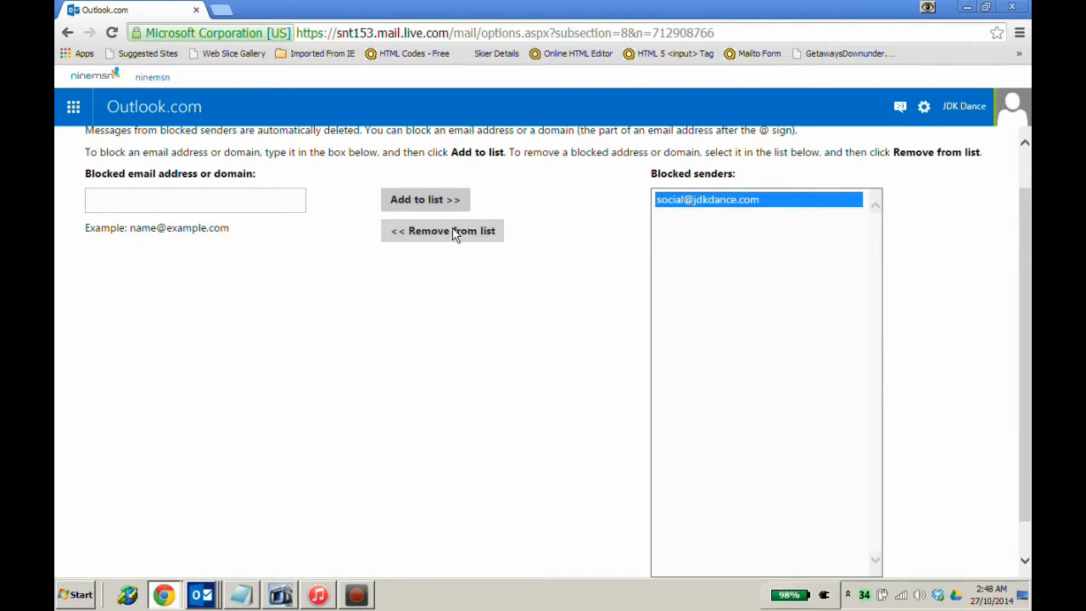
{"action": "left_click", "coordinate": [442, 230]}
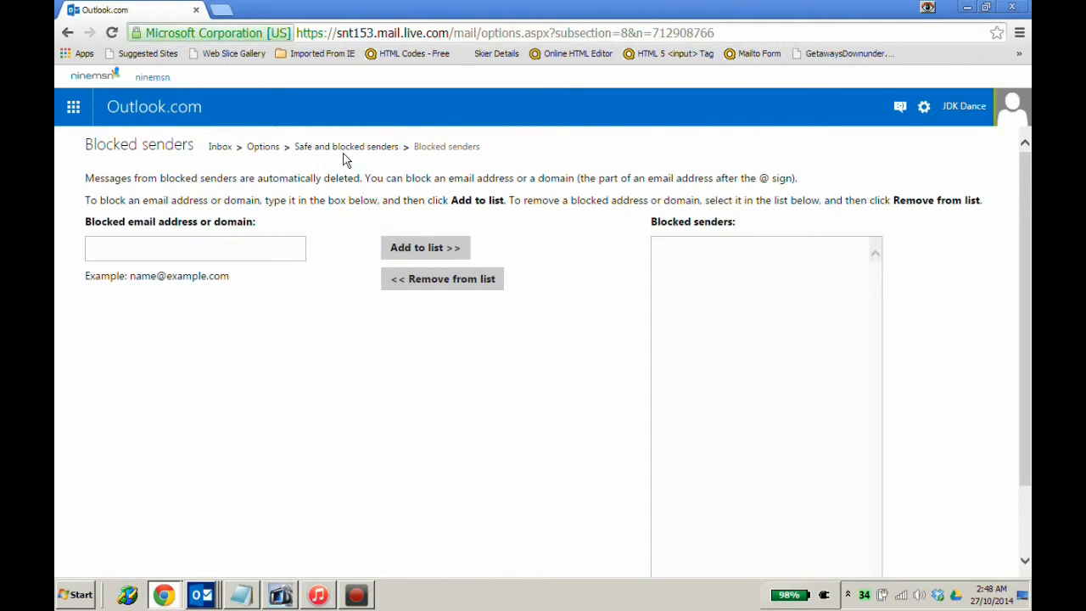
{"action": "mouse_move", "coordinate": [346, 146]}
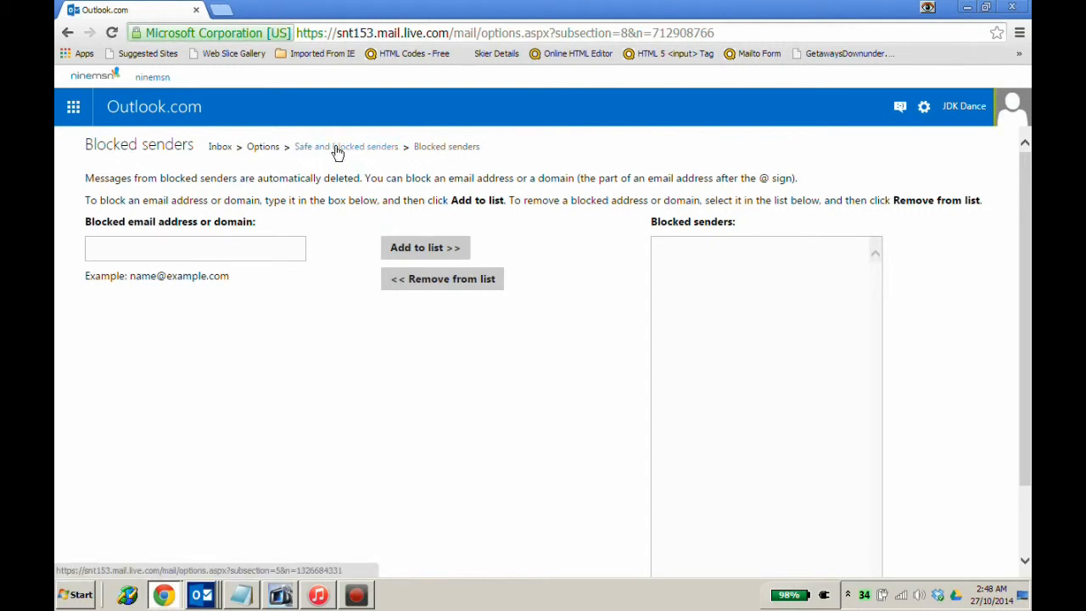
{"action": "left_click", "coordinate": [347, 146]}
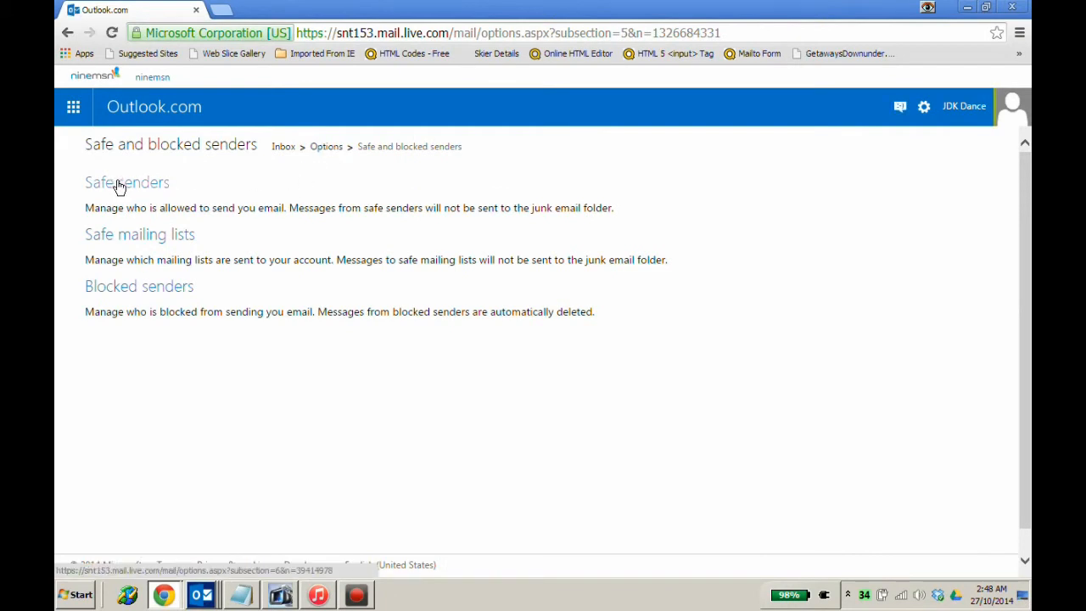
{"action": "left_click", "coordinate": [126, 181]}
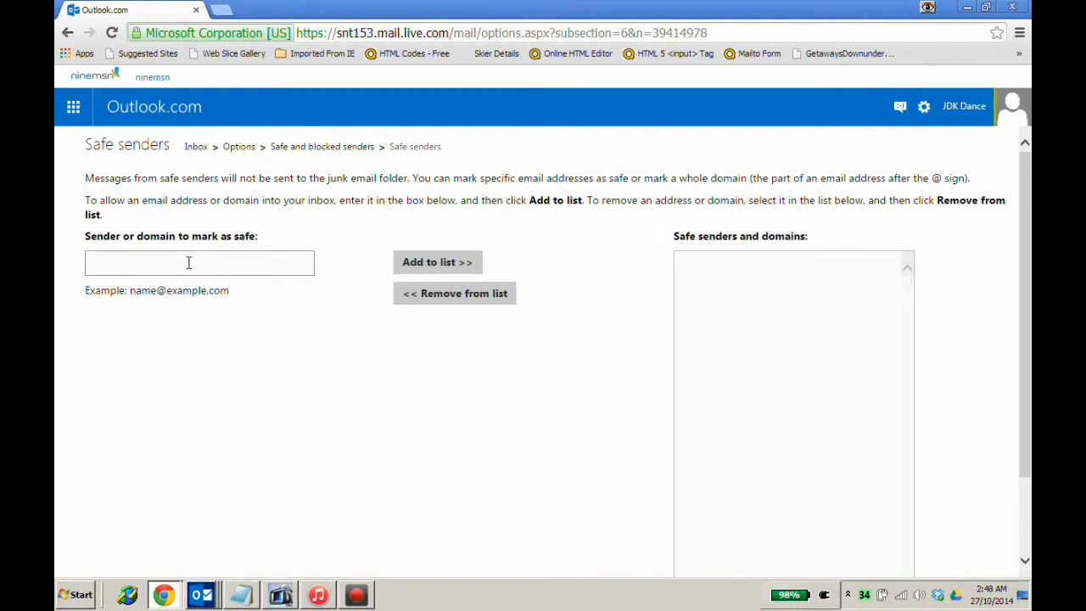
{"action": "left_click", "coordinate": [200, 262]}
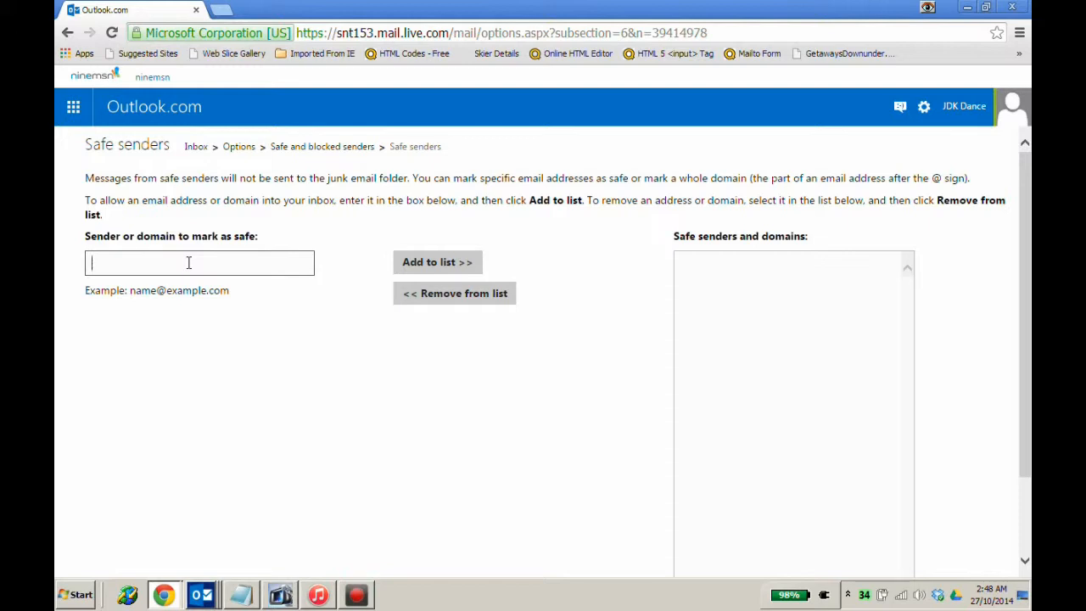
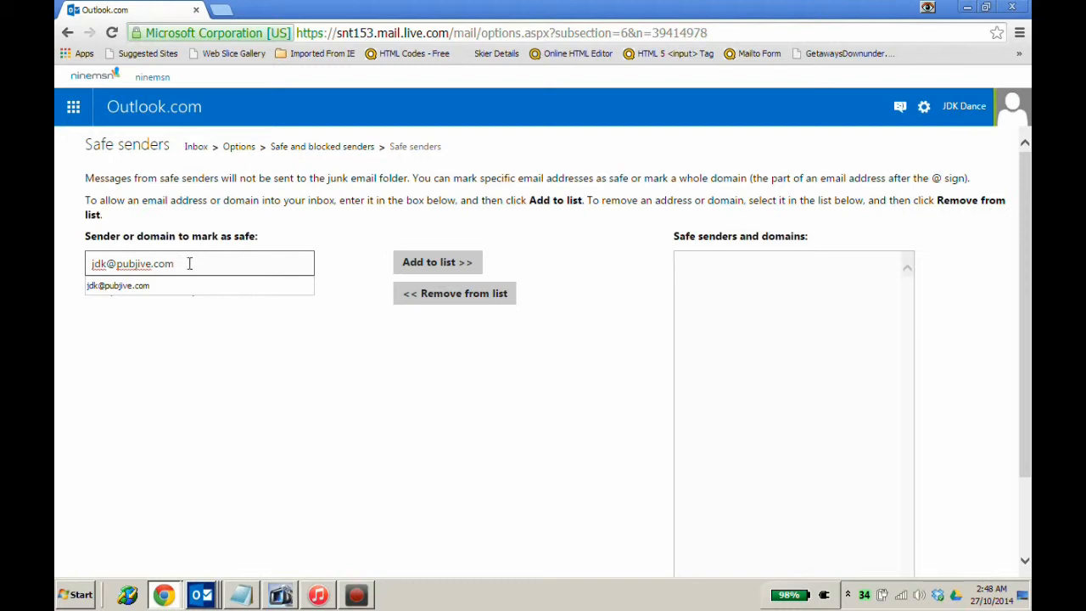
{"action": "left_click", "coordinate": [438, 261]}
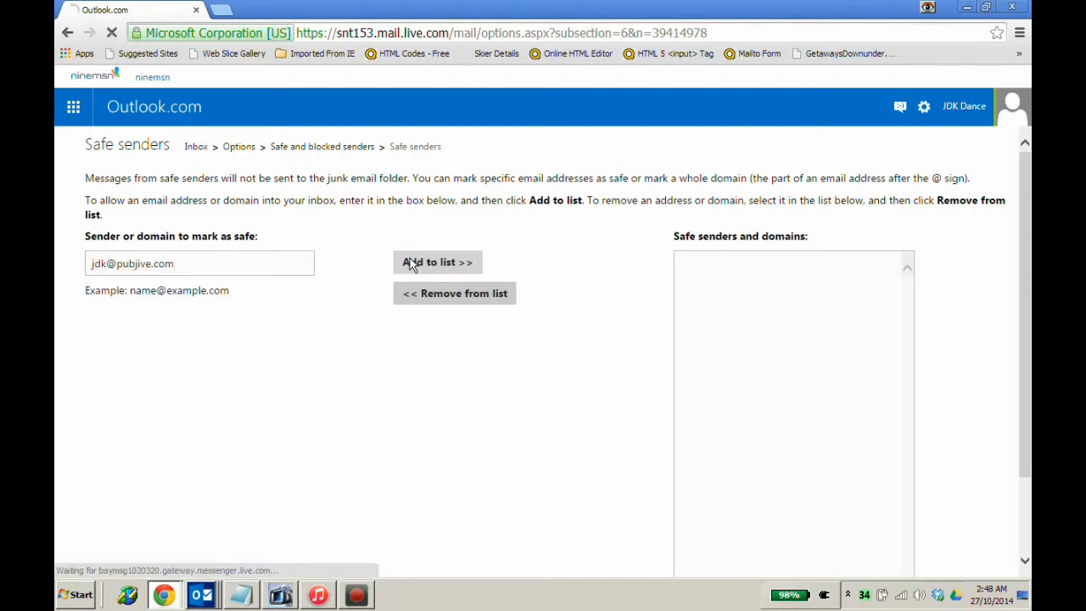
{"action": "left_click", "coordinate": [438, 262]}
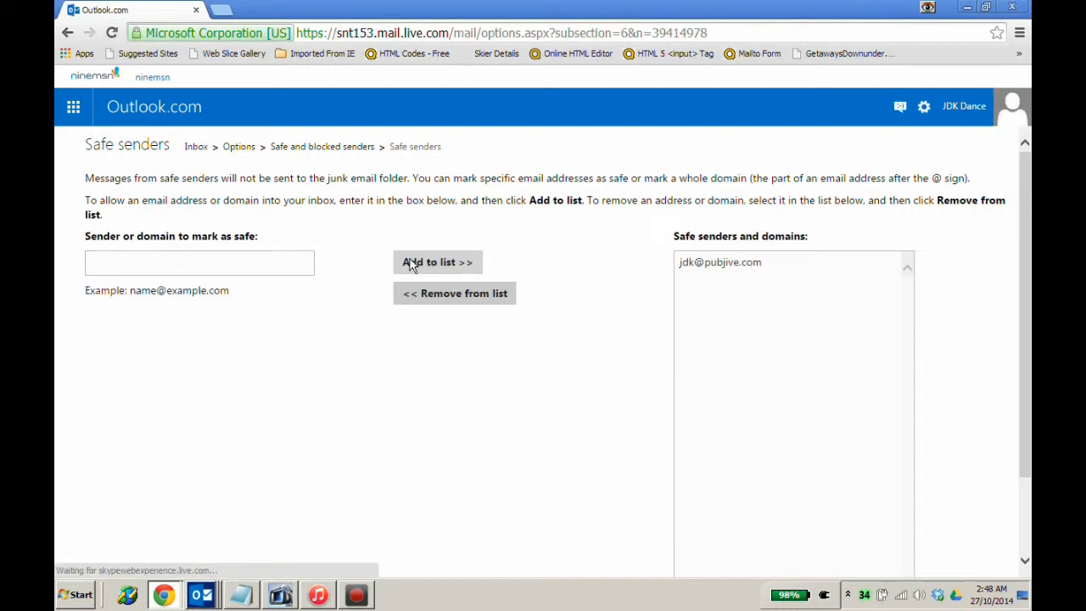
{"action": "left_click", "coordinate": [200, 261]}
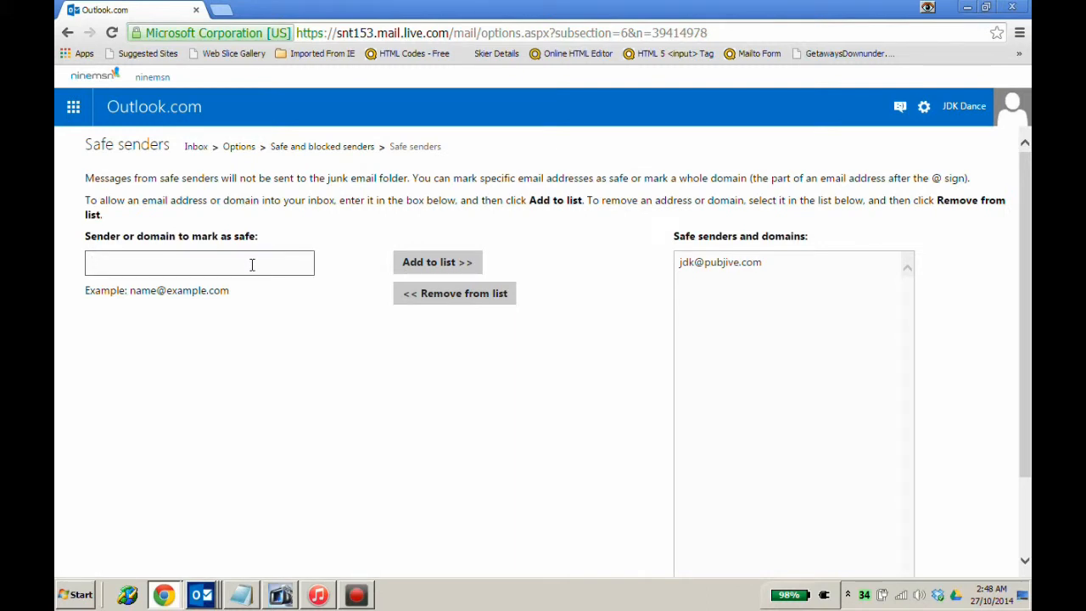
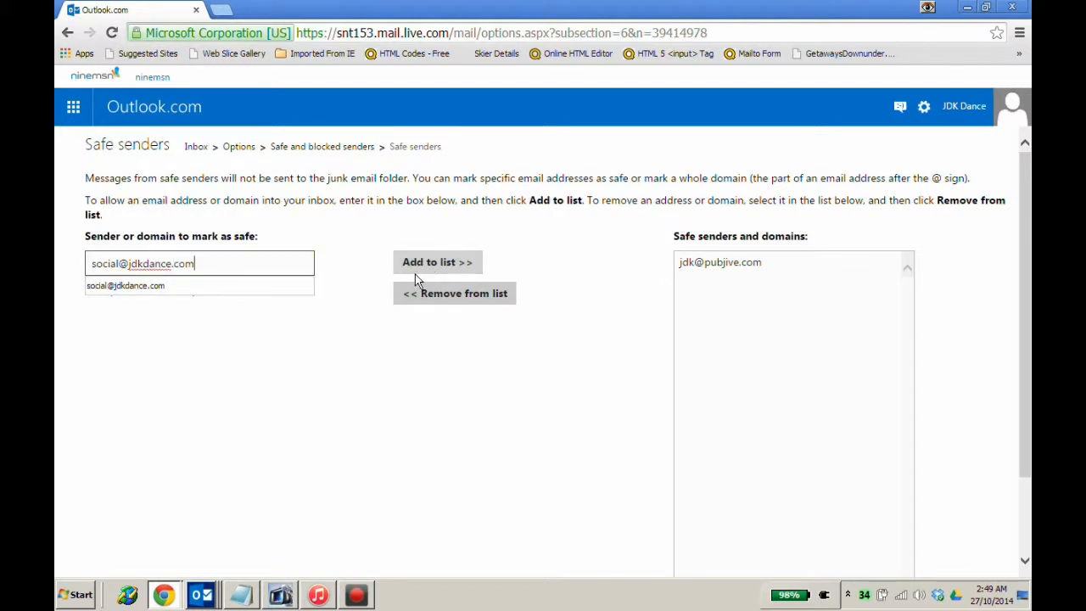
{"action": "left_click", "coordinate": [438, 262]}
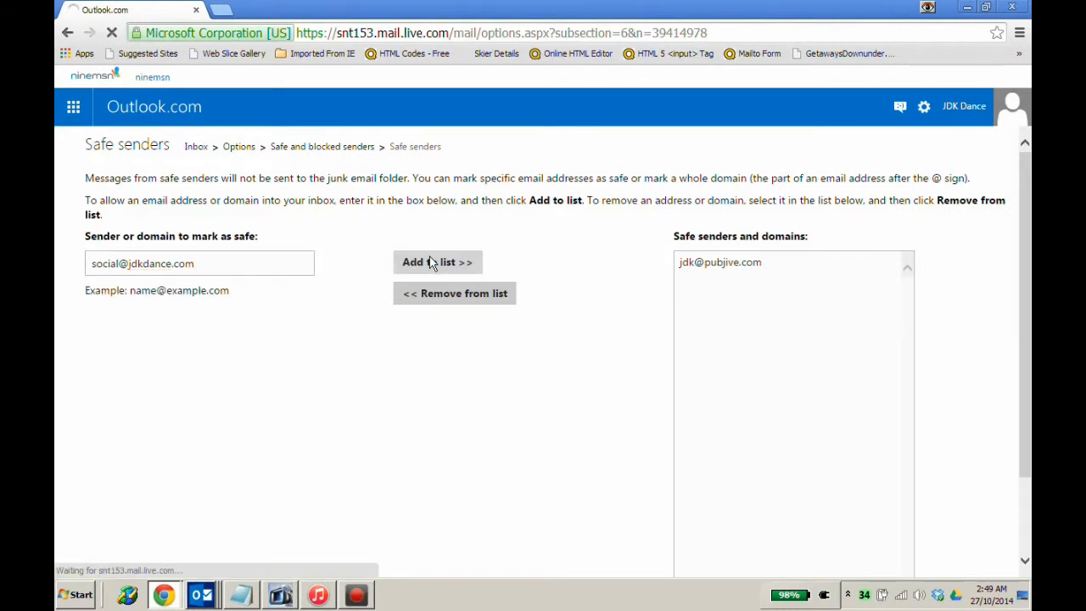
{"action": "left_click", "coordinate": [438, 261]}
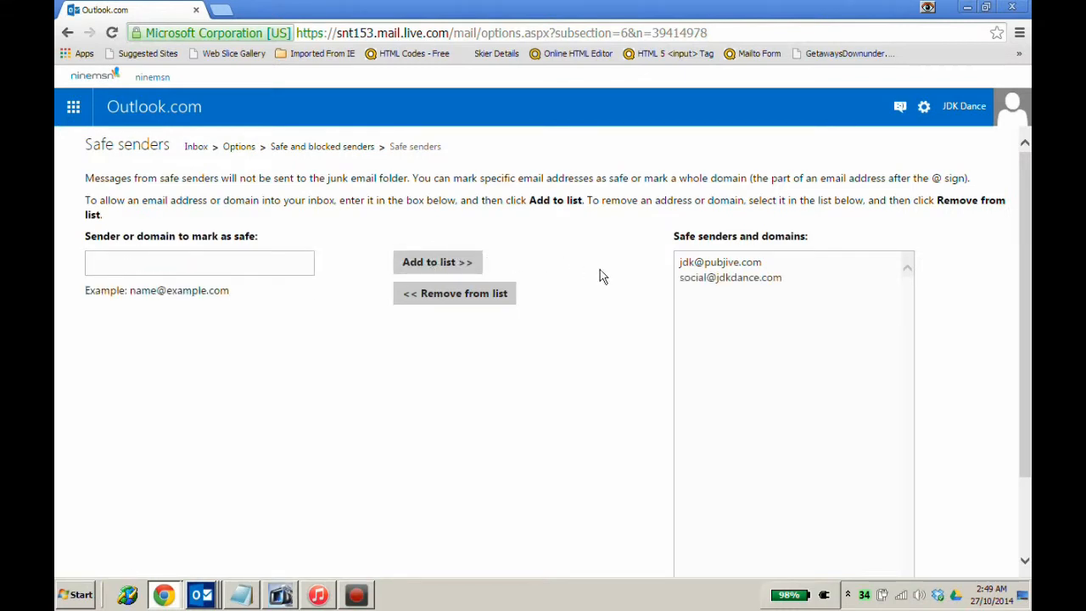
{"action": "mouse_move", "coordinate": [648, 272]}
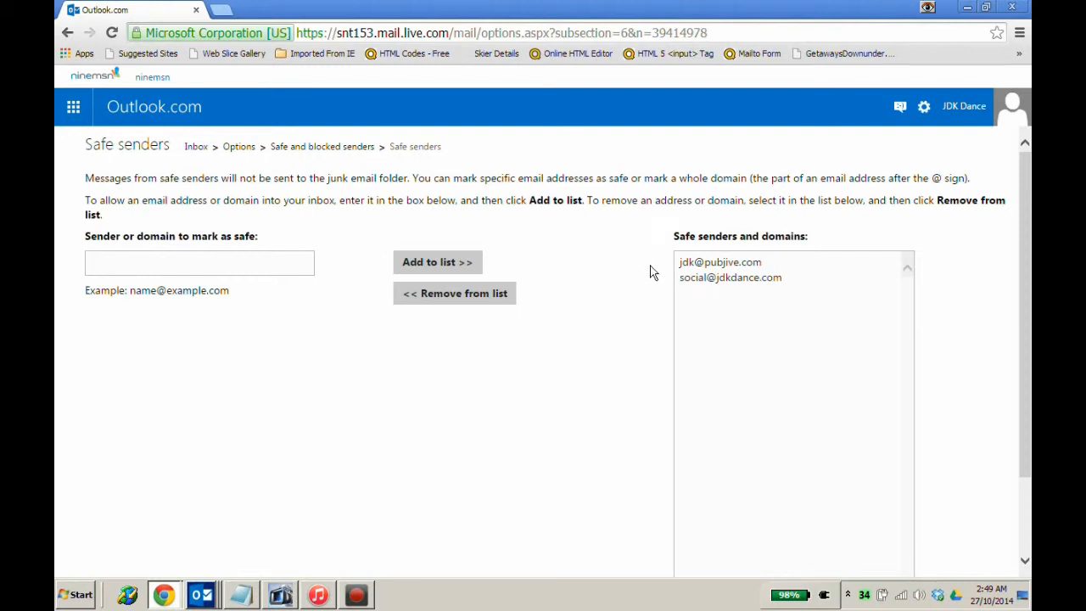
{"action": "mouse_move", "coordinate": [655, 271]}
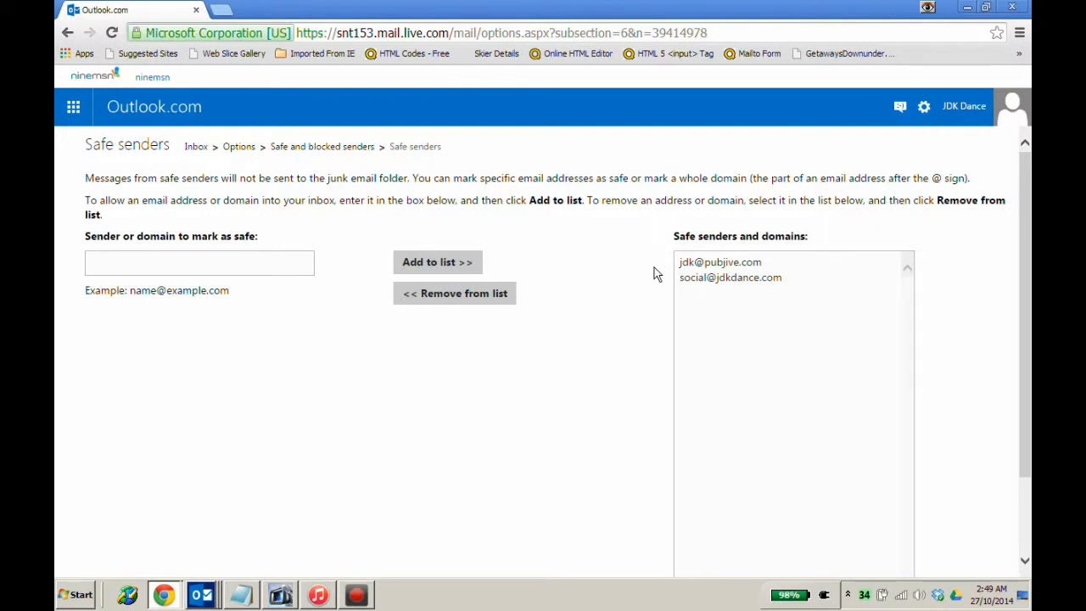
{"action": "mouse_move", "coordinate": [661, 273]}
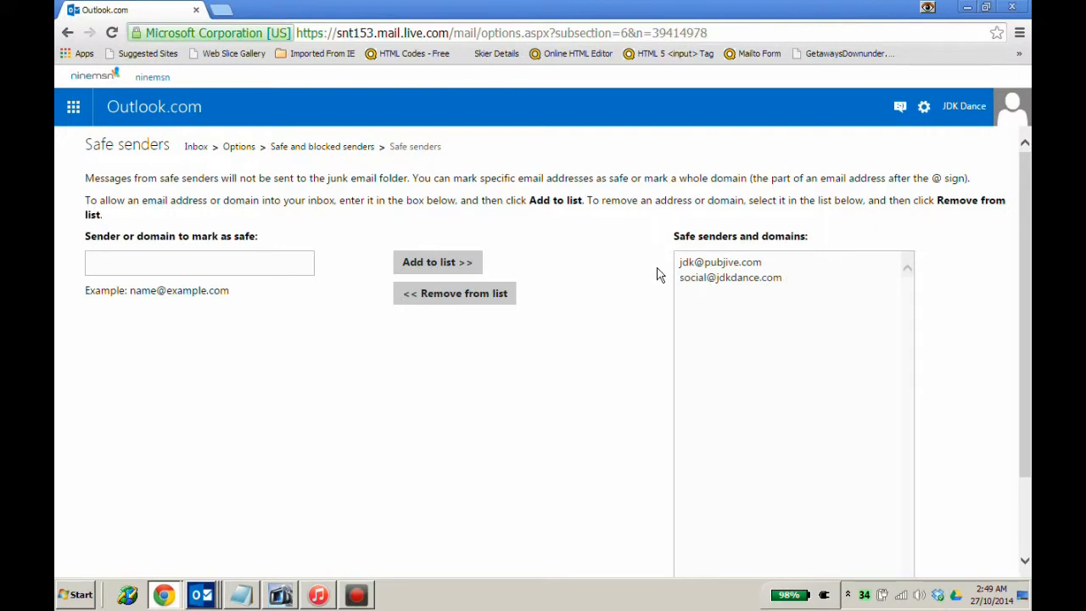
Add the pubjive.com domain to the Safe senders list.
{"action": "left_click", "coordinate": [200, 261]}
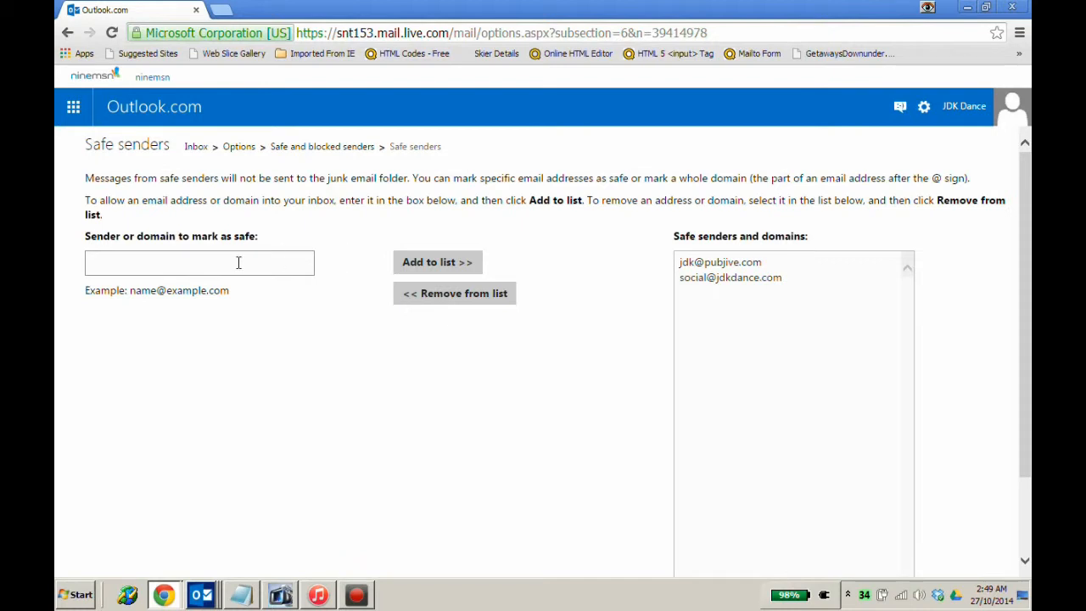
{"action": "left_click", "coordinate": [201, 262]}
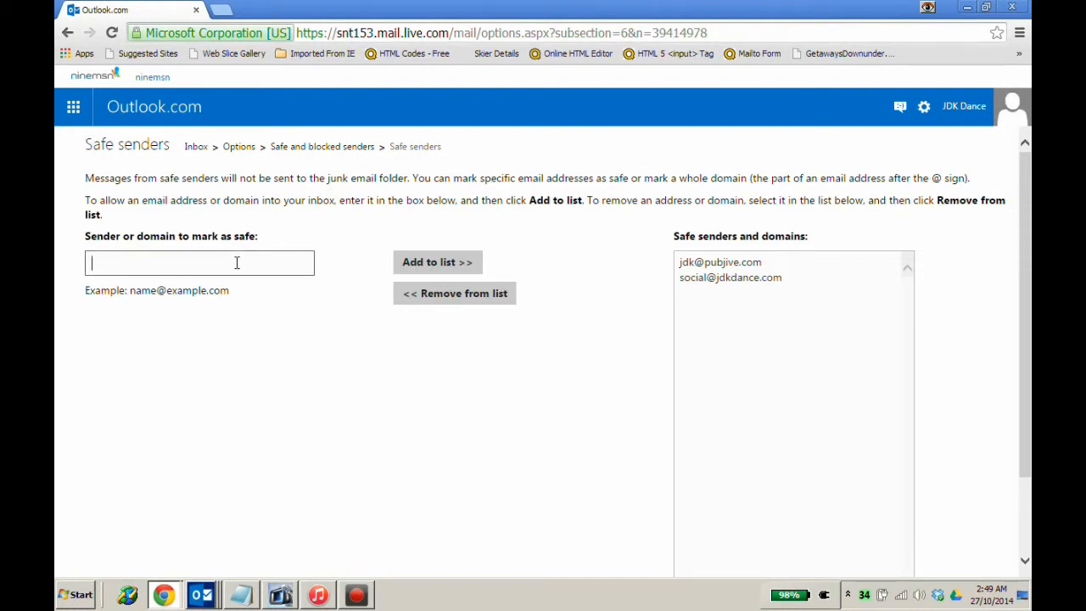
{"action": "type", "text": "pubjive.com"}
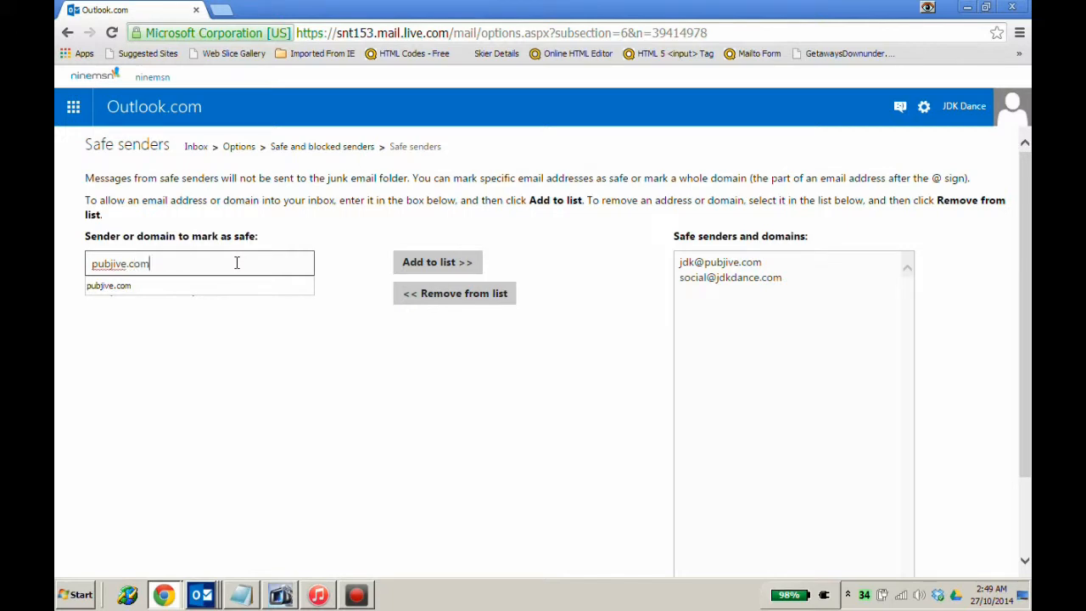
{"action": "left_click", "coordinate": [438, 261]}
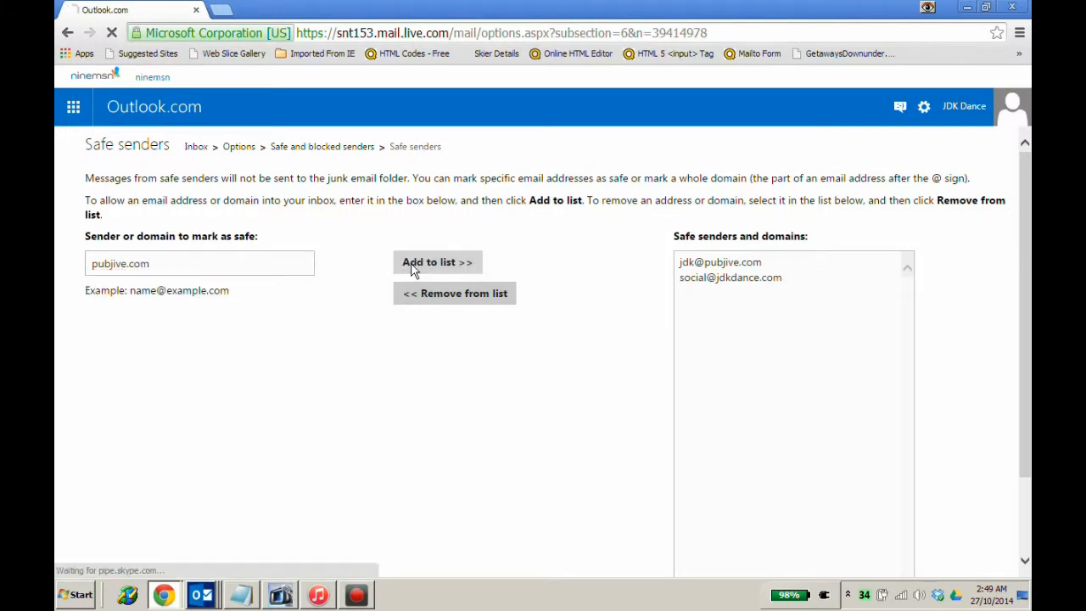
{"action": "left_click", "coordinate": [438, 262]}
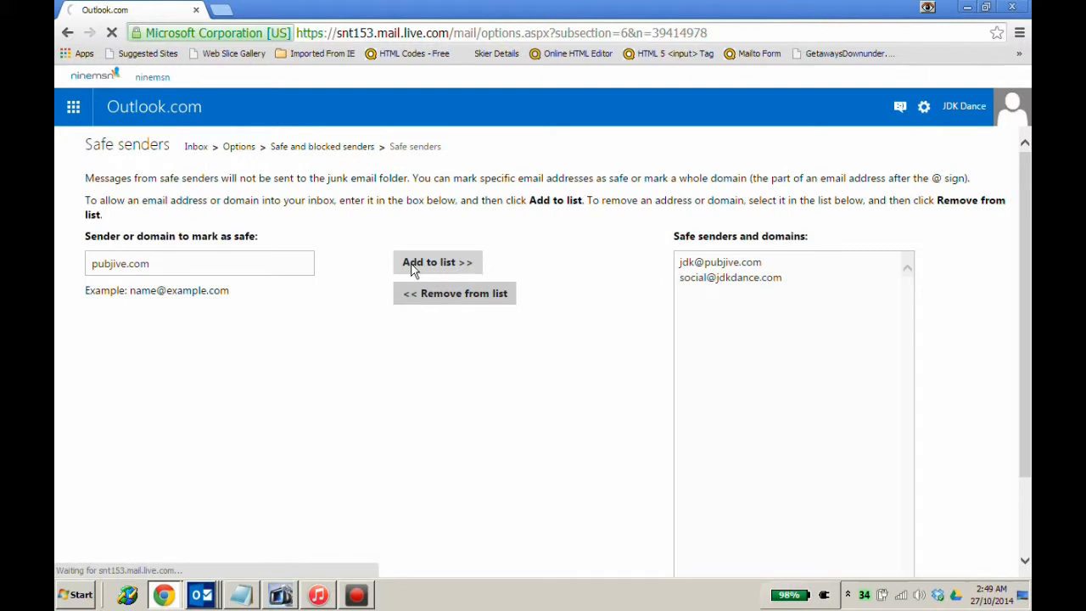
{"action": "left_click", "coordinate": [438, 262]}
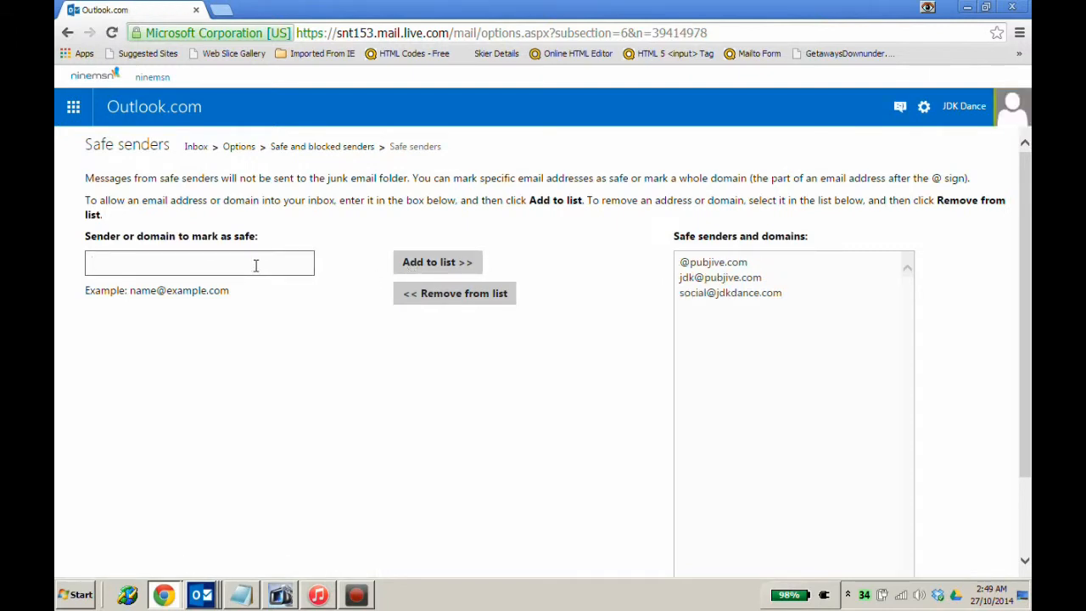
Add the jdkdance.com domain to the Safe senders list.
{"action": "type", "text": "jdkdance.com"}
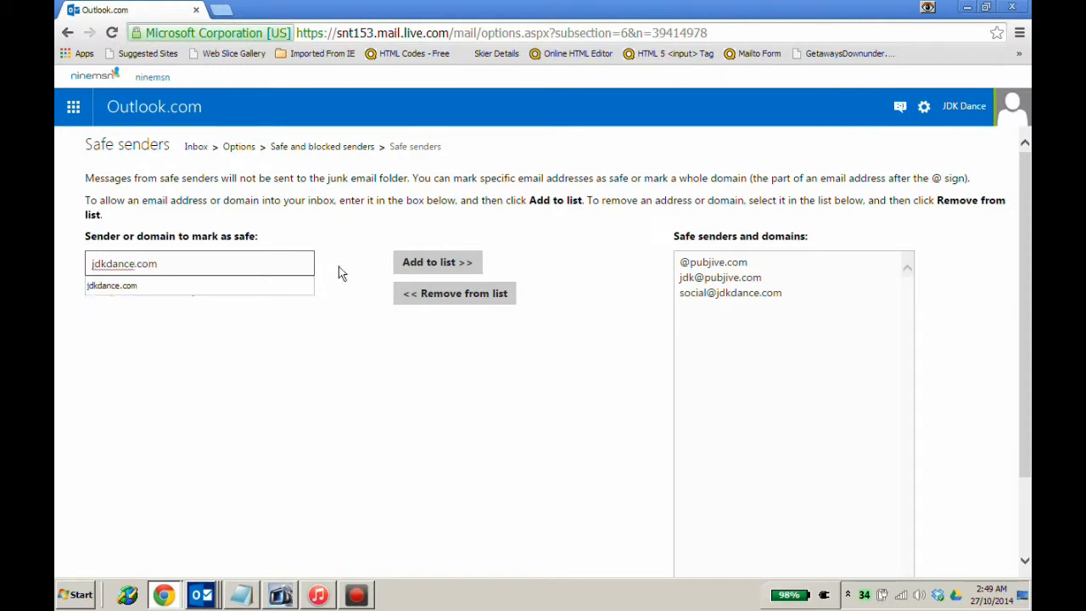
{"action": "left_click", "coordinate": [438, 261]}
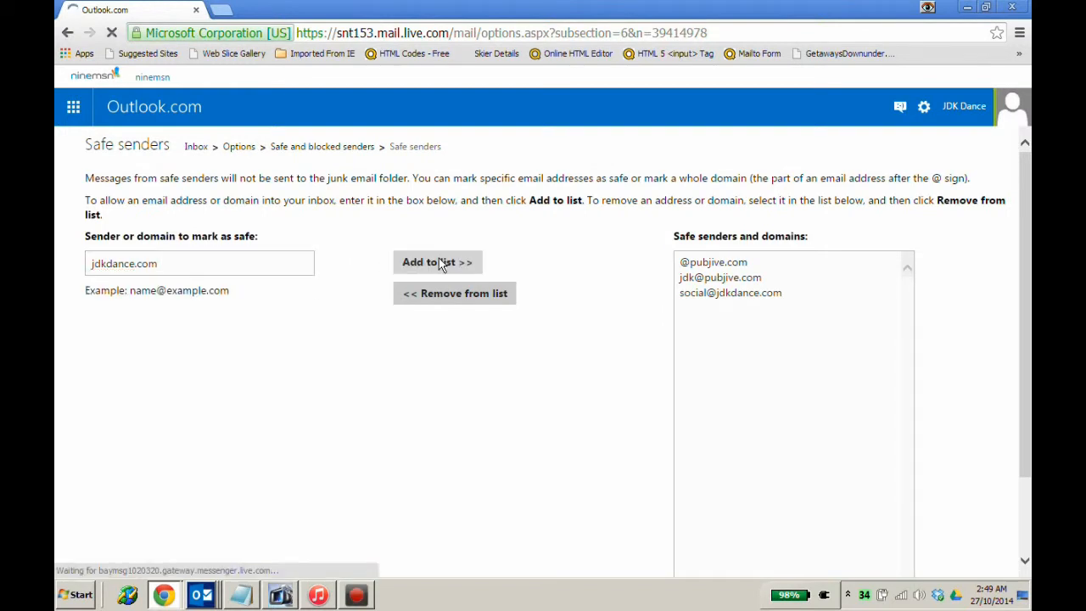
{"action": "left_click", "coordinate": [438, 261]}
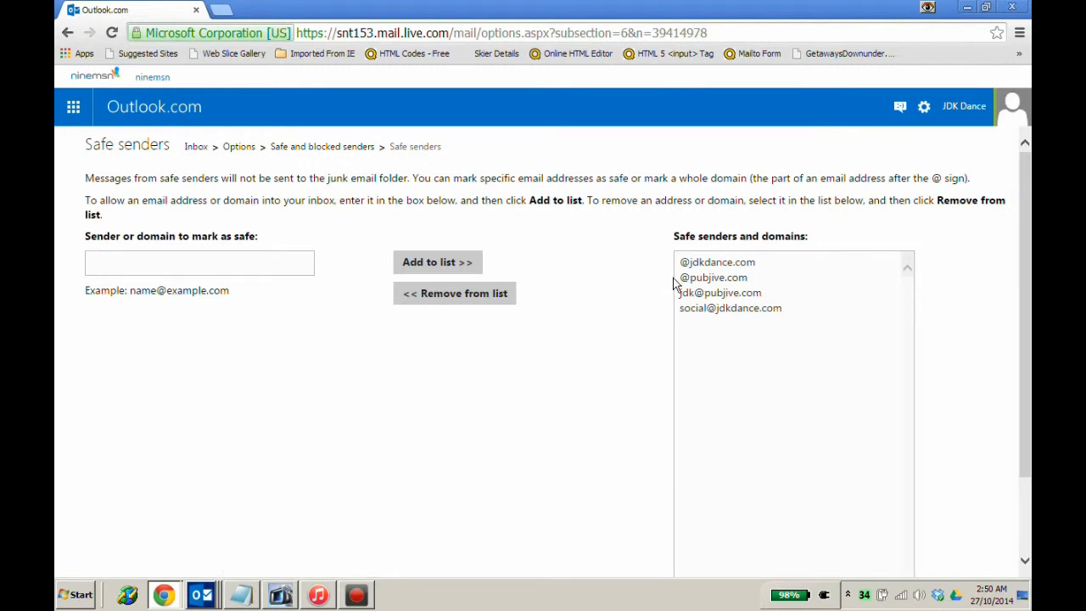
{"action": "mouse_move", "coordinate": [675, 282]}
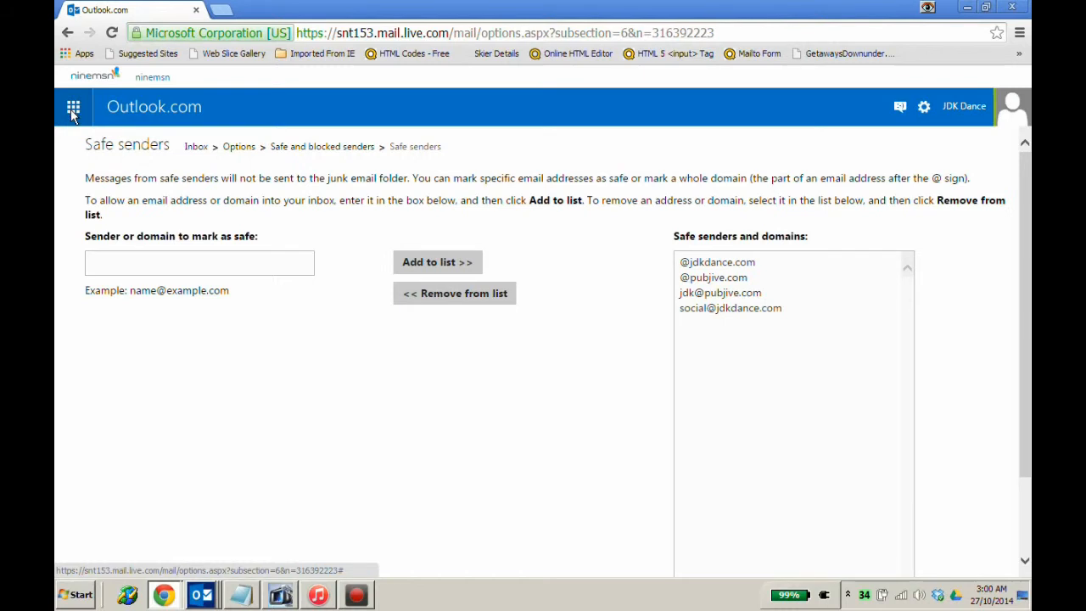
Use the app launcher's Outlook.com tile to get back to the Inbox.
{"action": "left_click", "coordinate": [73, 106]}
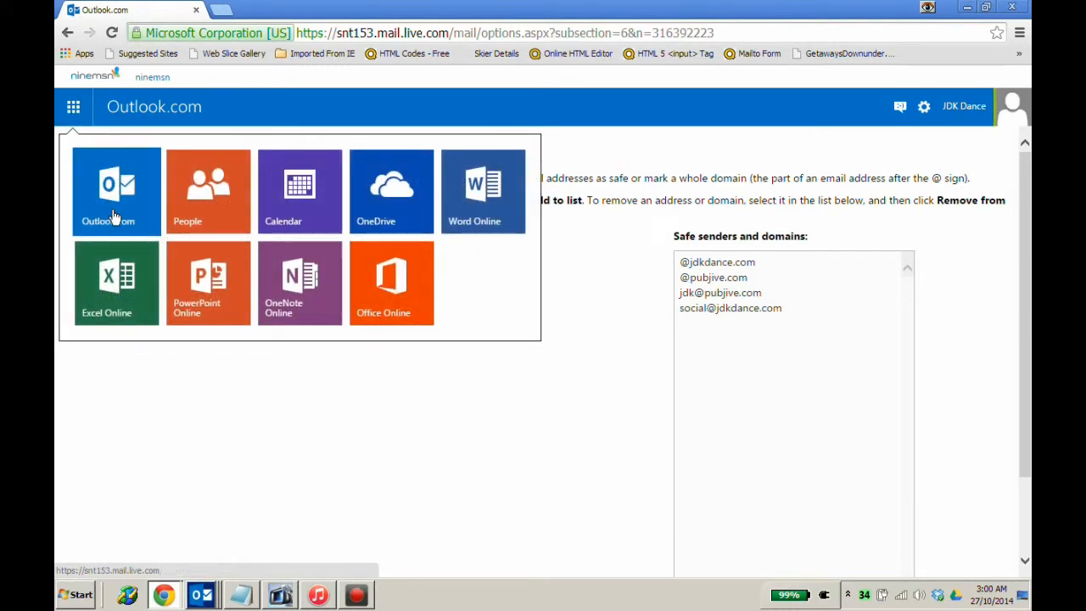
{"action": "mouse_move", "coordinate": [119, 200]}
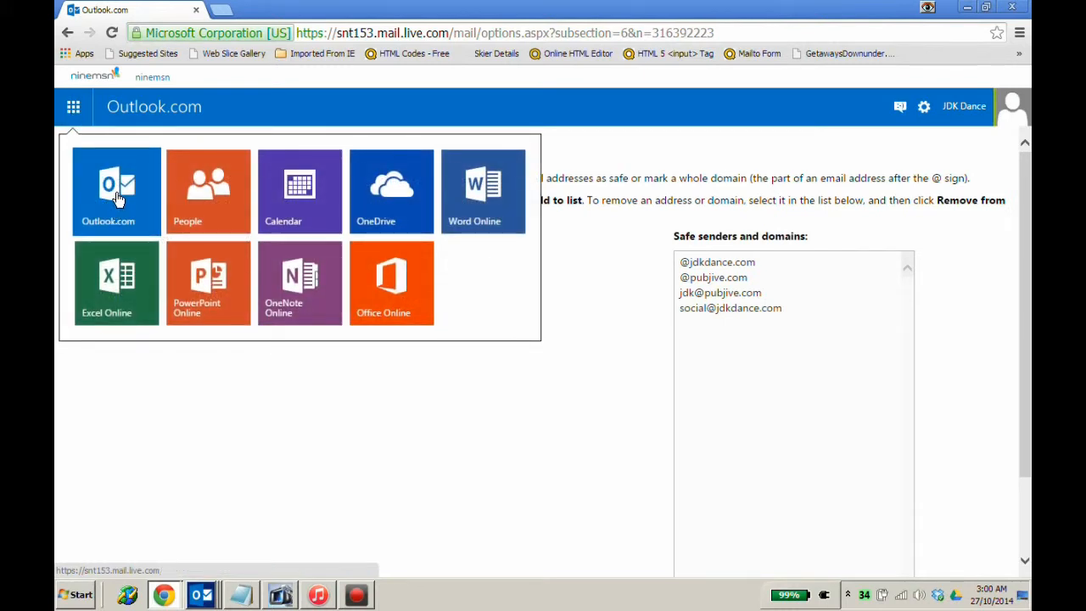
{"action": "left_click", "coordinate": [116, 190]}
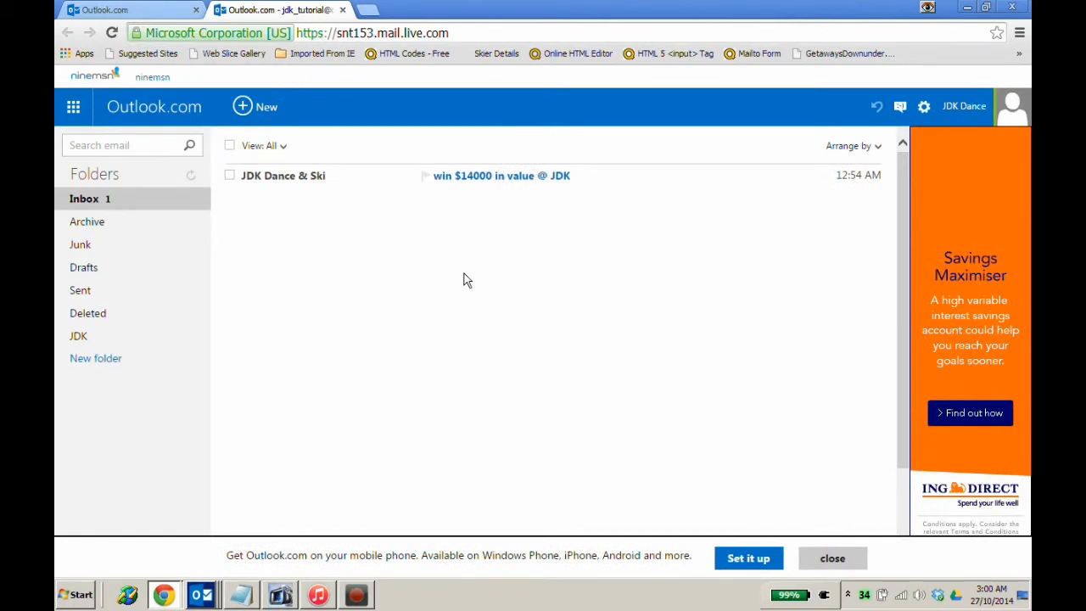
{"action": "mouse_move", "coordinate": [693, 268]}
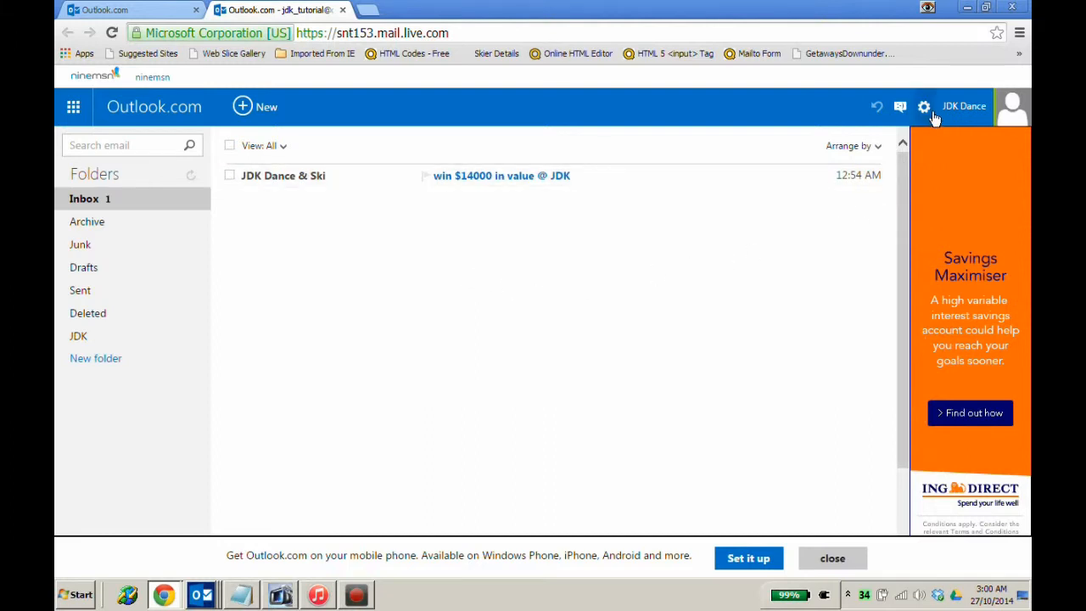
Bring up the Outlook.com help page via Help in the gear menu.
{"action": "left_click", "coordinate": [923, 106]}
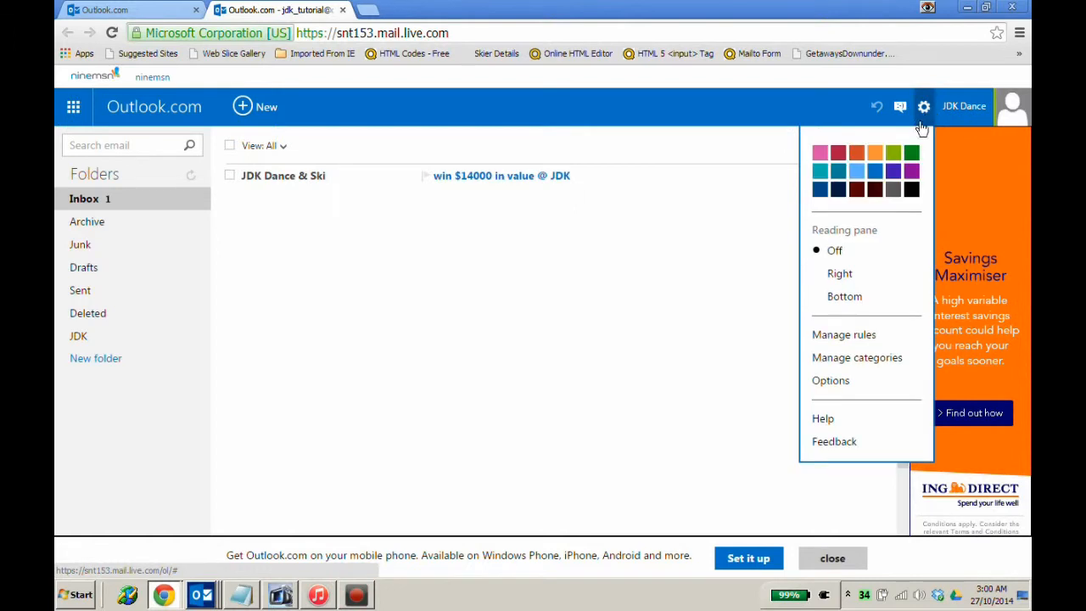
{"action": "mouse_move", "coordinate": [832, 380]}
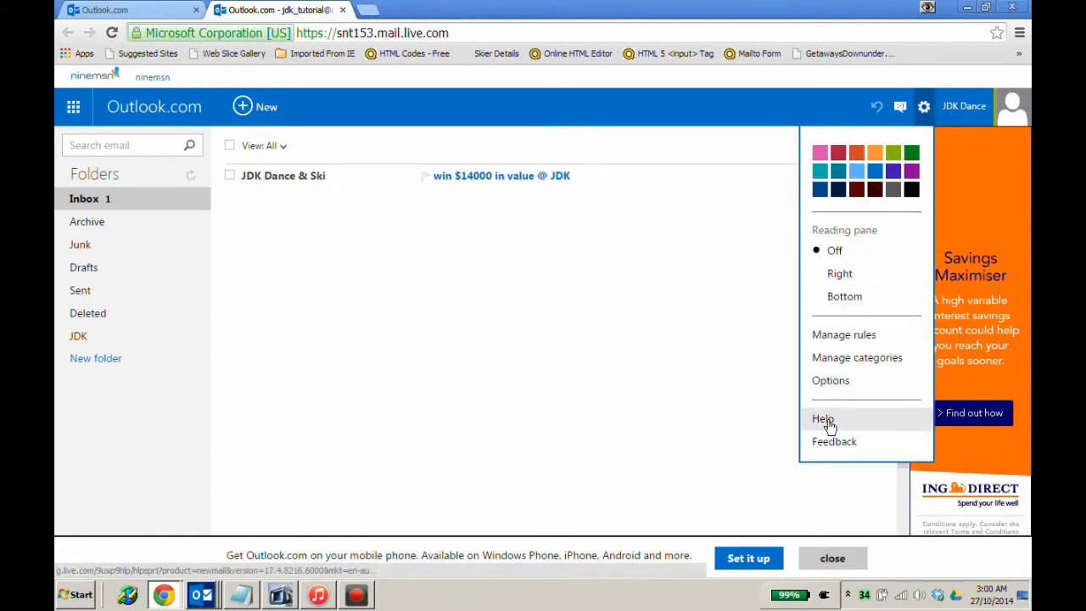
{"action": "left_click", "coordinate": [824, 418]}
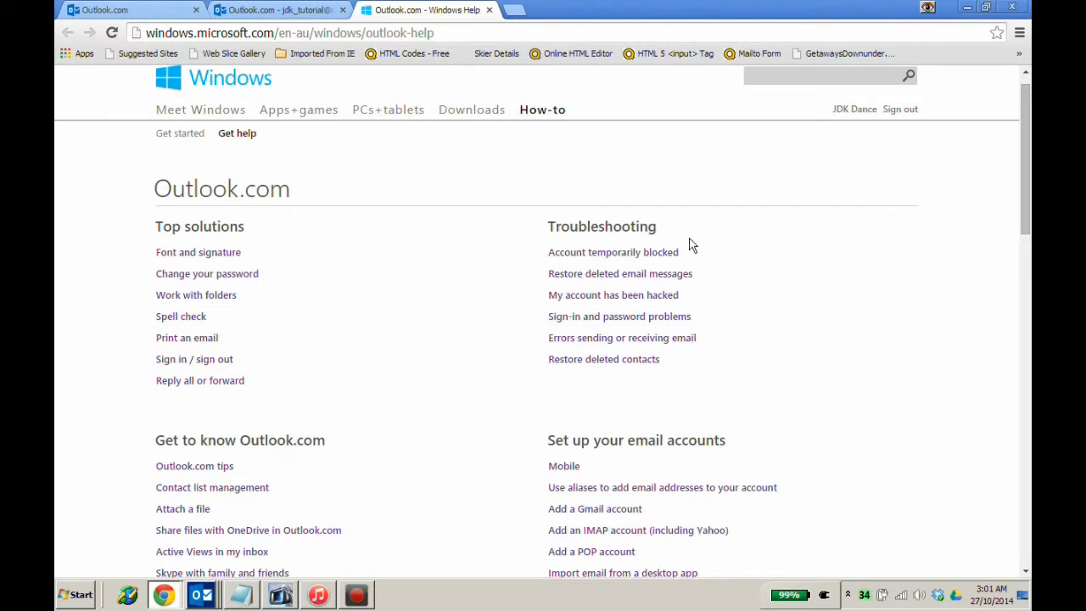
{"action": "mouse_move", "coordinate": [671, 234]}
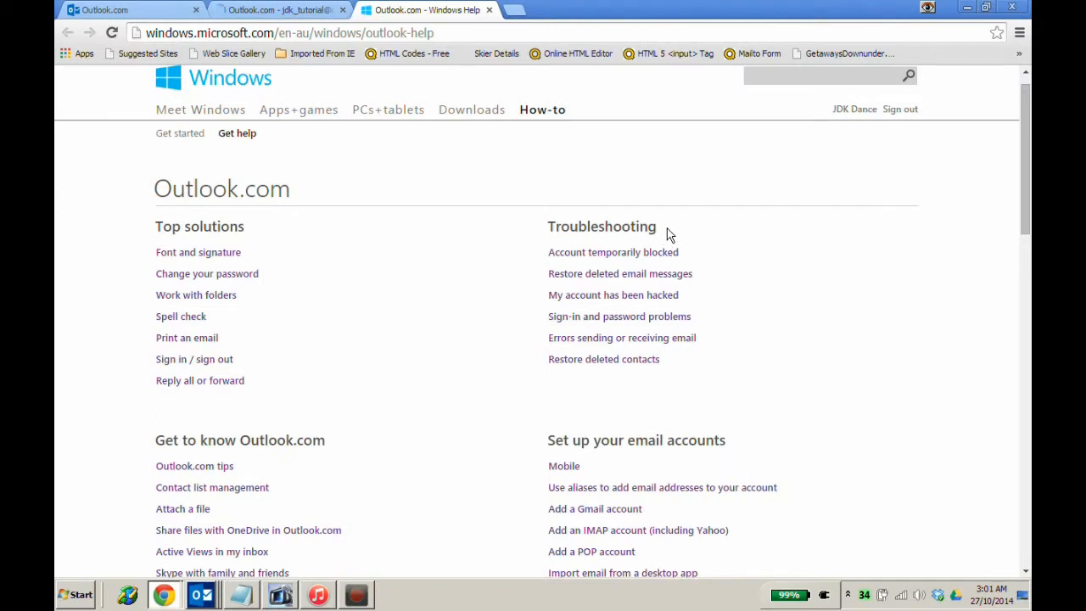
{"action": "mouse_move", "coordinate": [697, 234]}
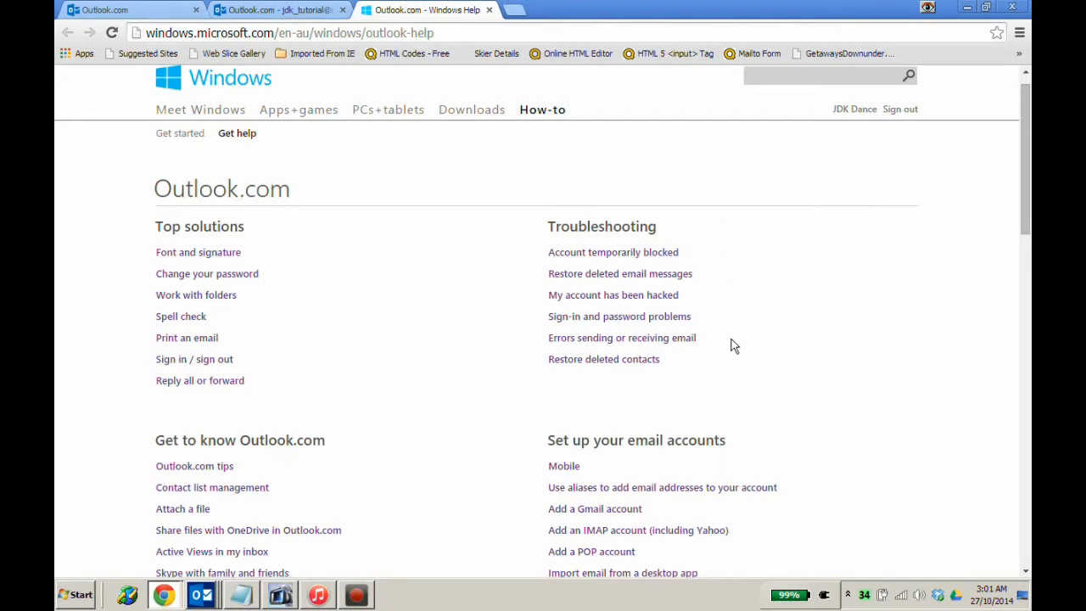
{"action": "mouse_move", "coordinate": [701, 377]}
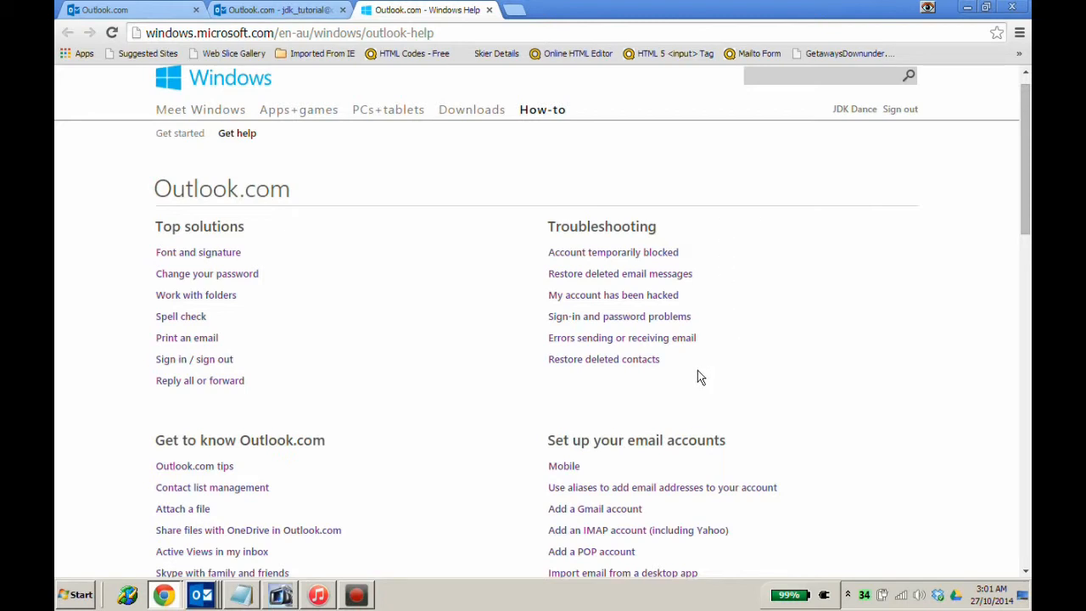
{"action": "mouse_move", "coordinate": [677, 338]}
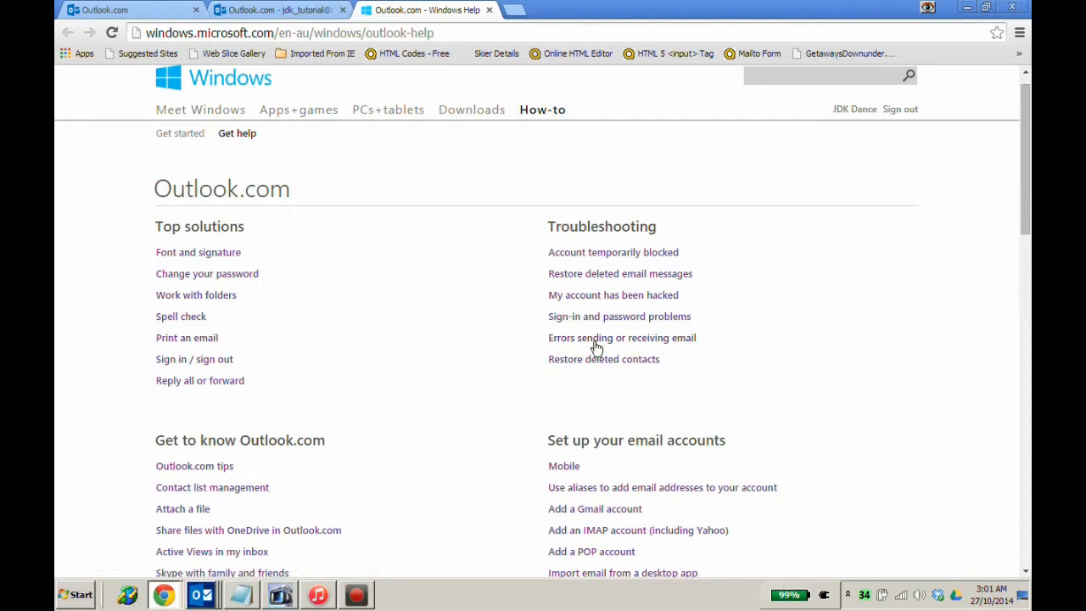
{"action": "mouse_move", "coordinate": [622, 338]}
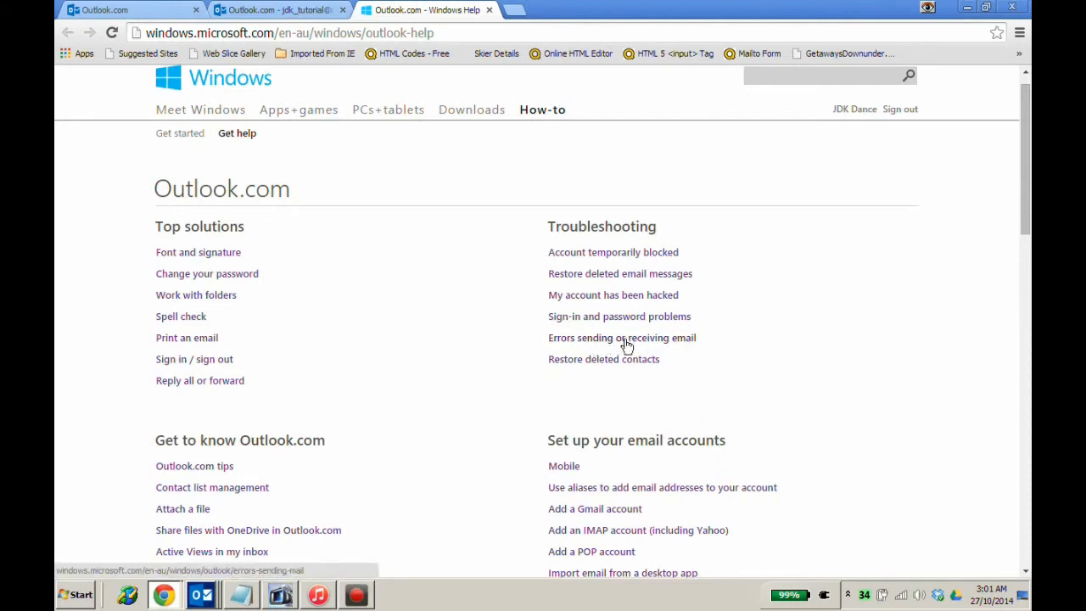
Open the 'Errors sending or receiving email' troubleshooting article.
{"action": "left_click", "coordinate": [621, 336]}
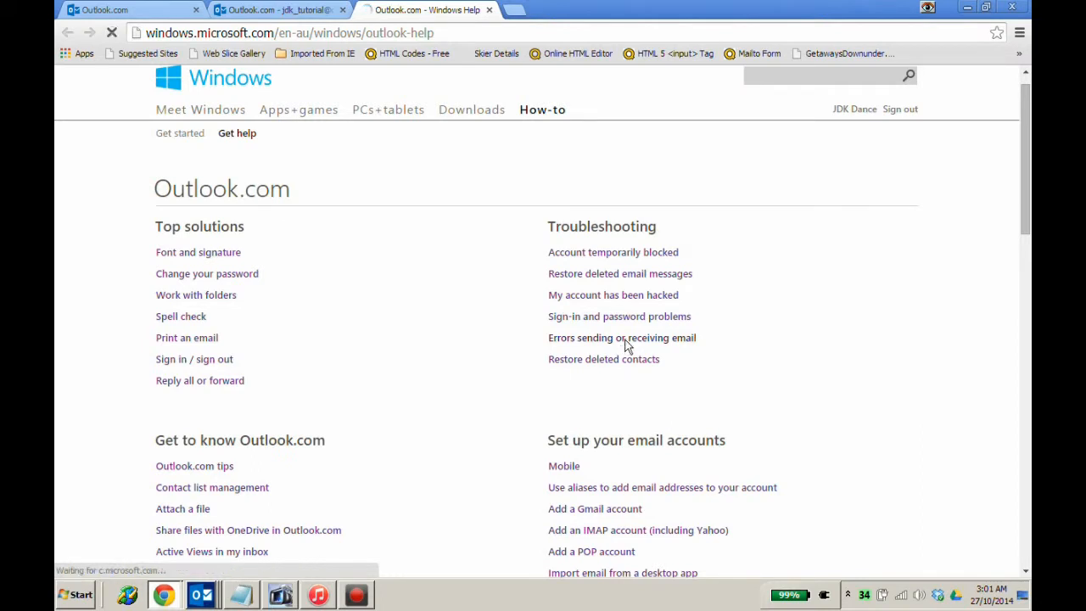
{"action": "left_click", "coordinate": [621, 338]}
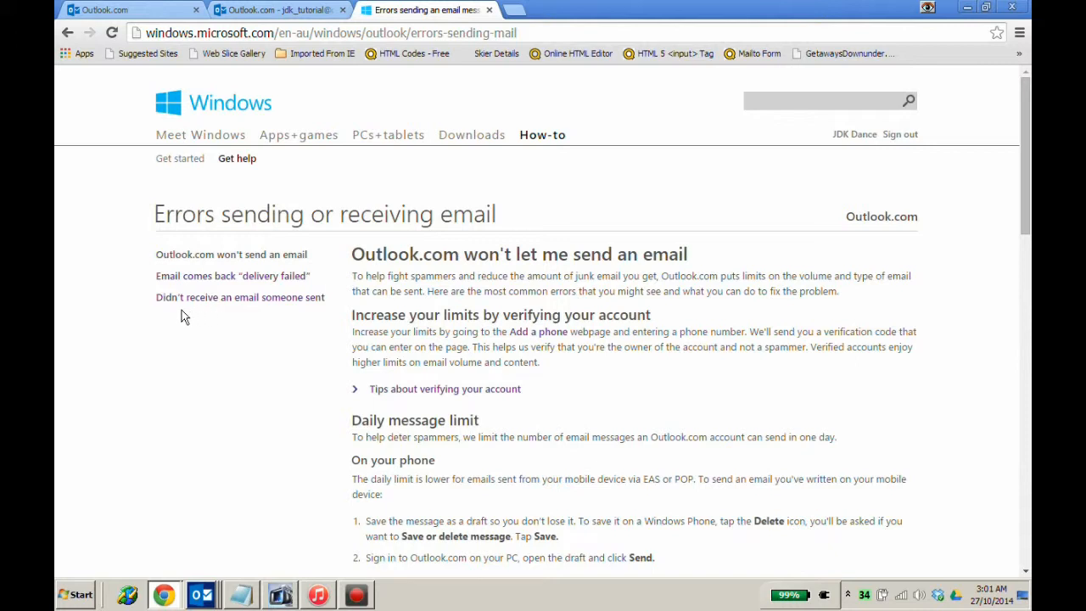
{"action": "mouse_move", "coordinate": [221, 318]}
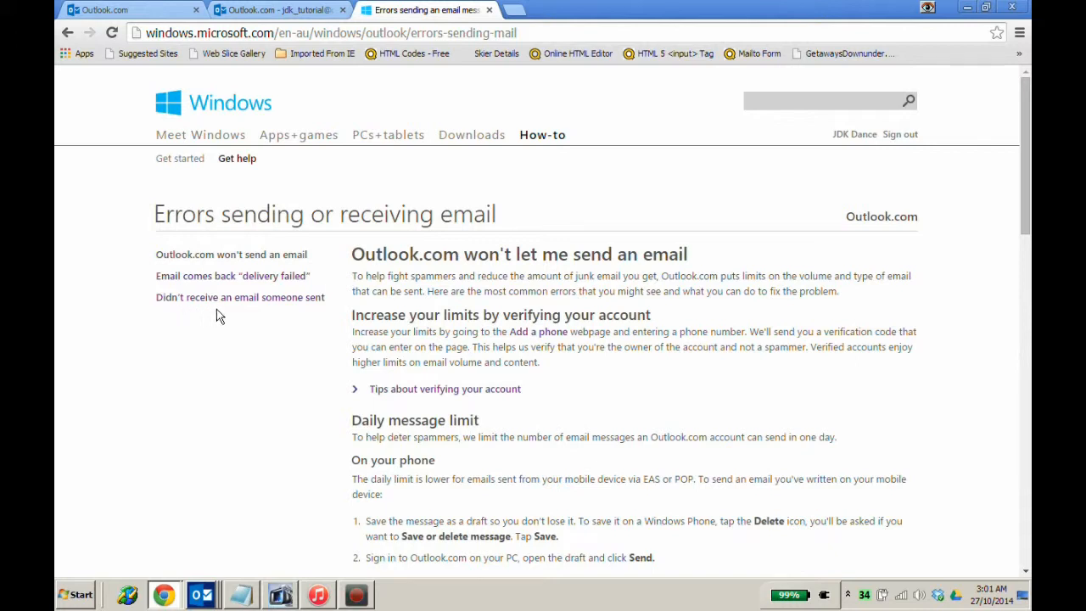
{"action": "mouse_move", "coordinate": [241, 309]}
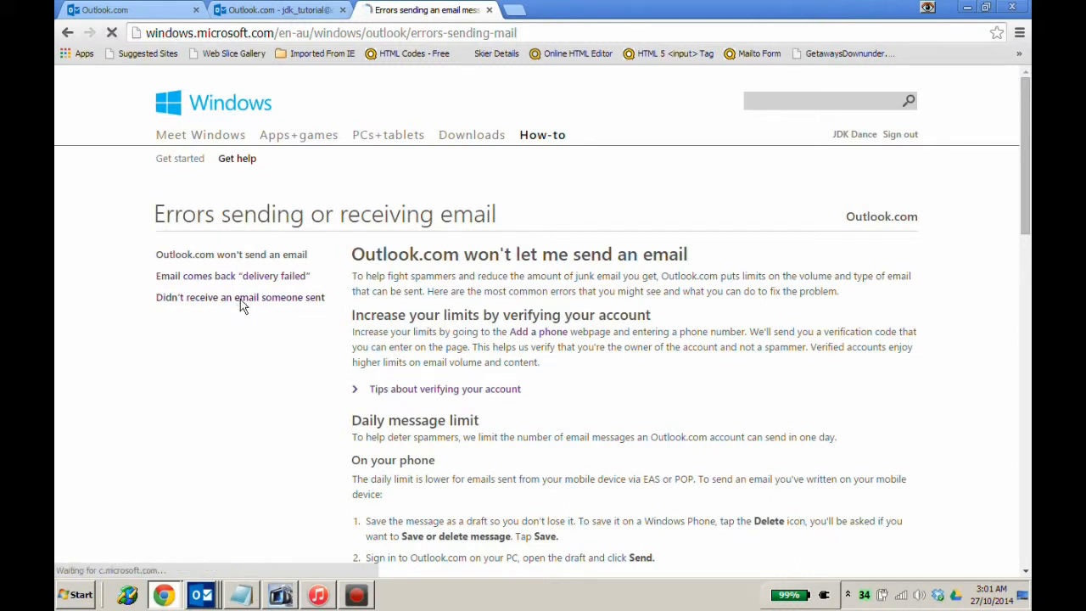
Read the 'Didn't receive an email someone sent' article from the left-hand list.
{"action": "left_click", "coordinate": [240, 297]}
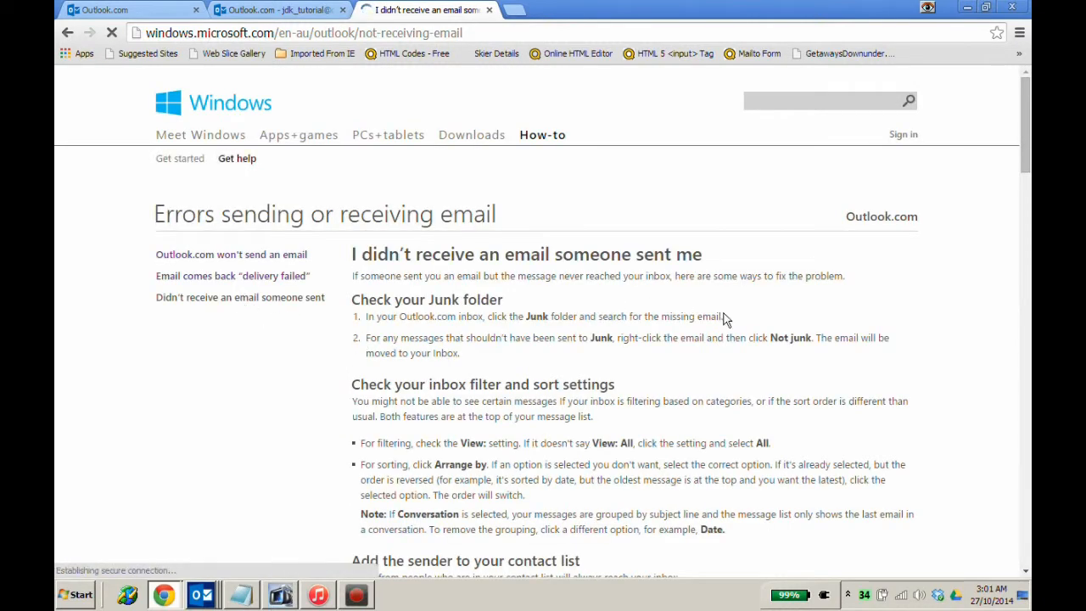
{"action": "scroll", "scroll_direction": "down", "scroll_amount": 3}
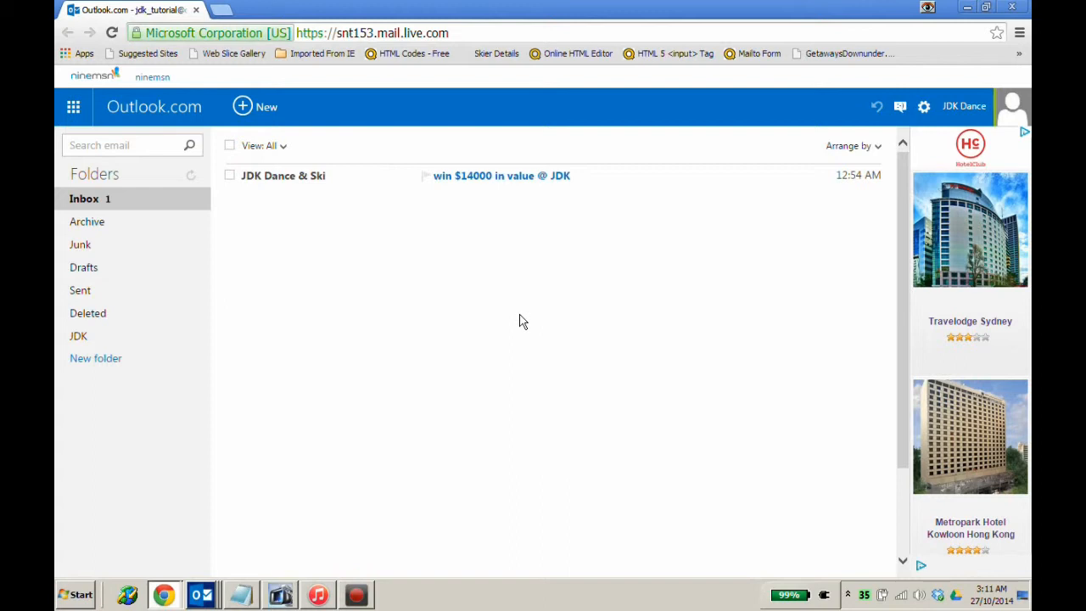
{"action": "mouse_move", "coordinate": [526, 323]}
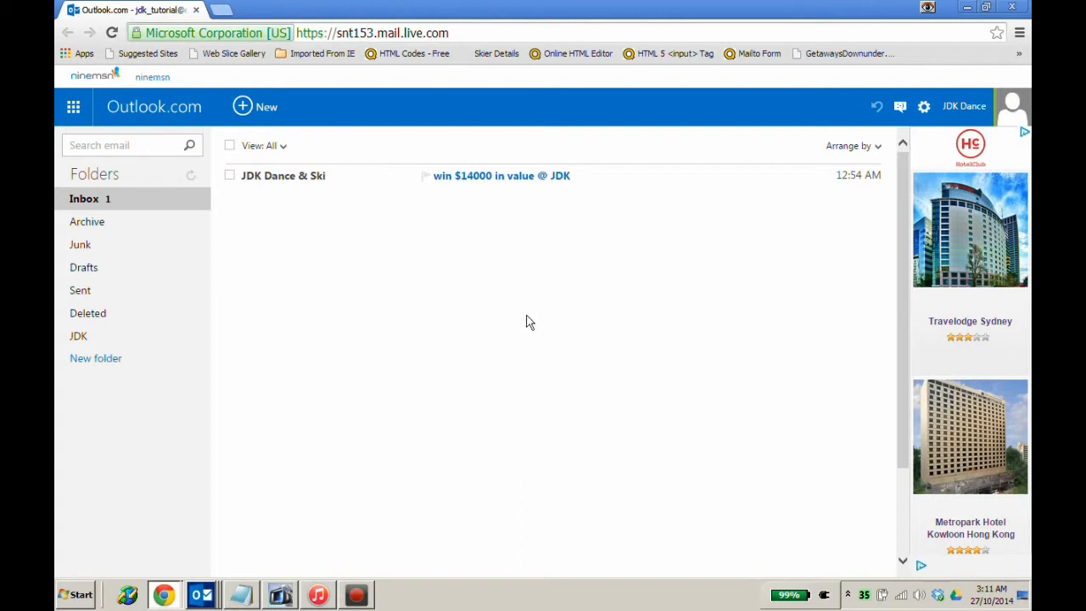
{"action": "mouse_move", "coordinate": [759, 258]}
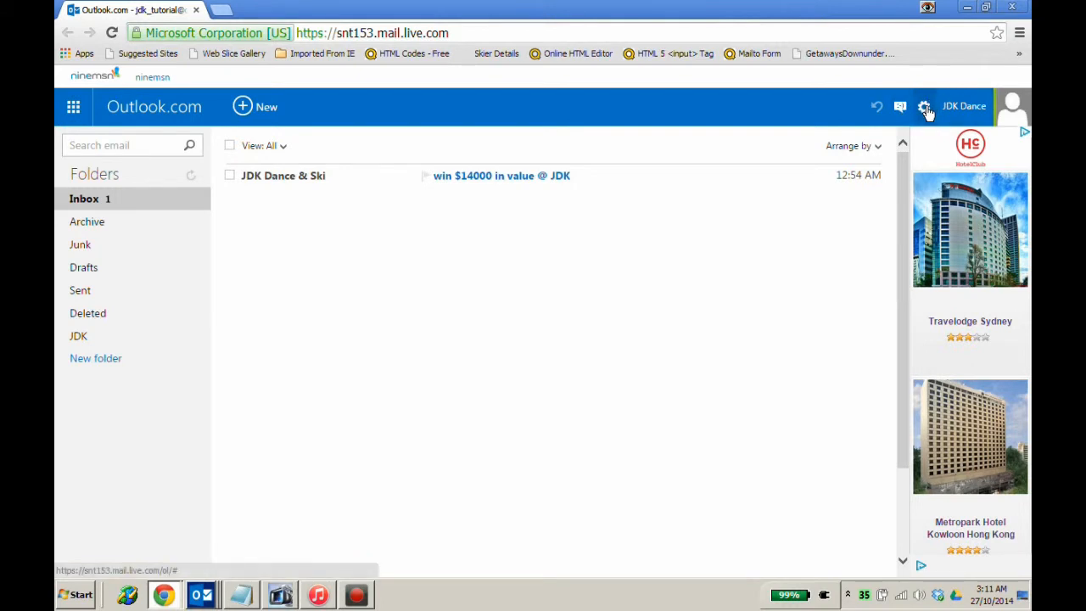
Reach the full account Options page from the gear settings menu.
{"action": "left_click", "coordinate": [923, 105]}
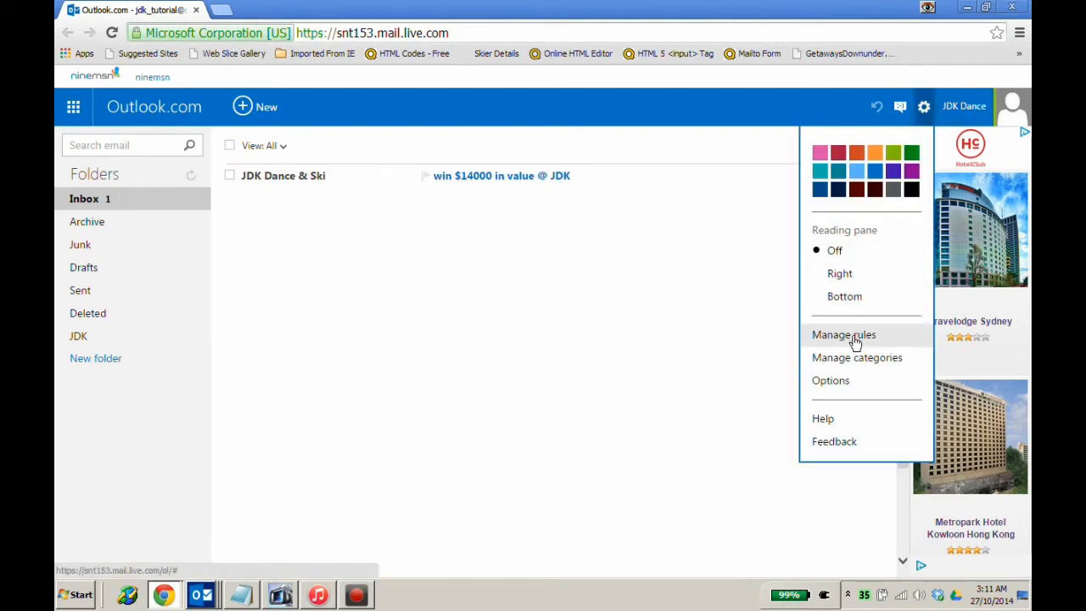
{"action": "left_click", "coordinate": [831, 380]}
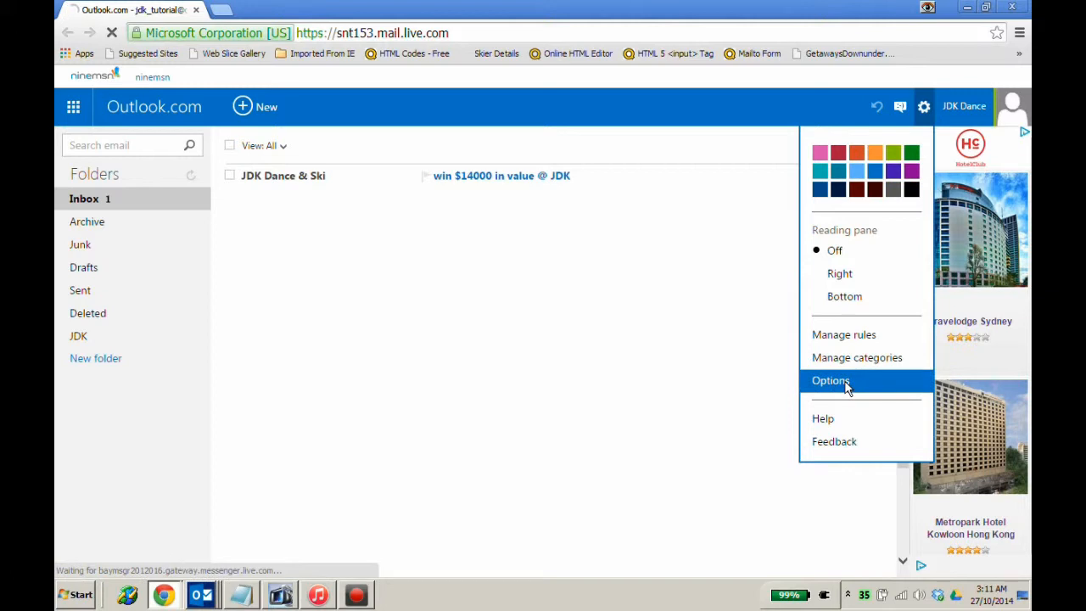
{"action": "left_click", "coordinate": [832, 380]}
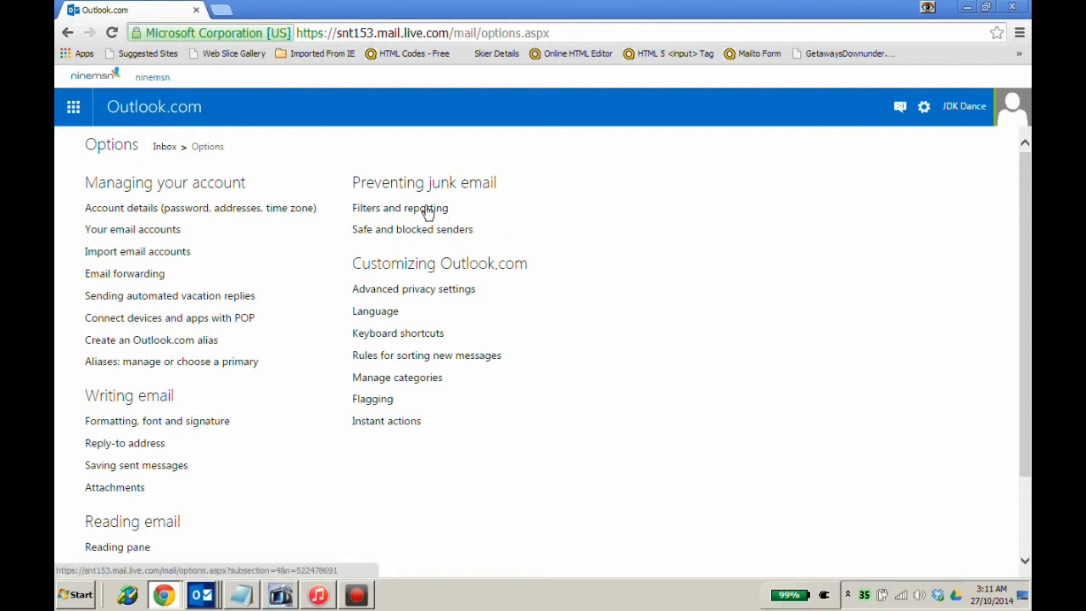
{"action": "mouse_move", "coordinate": [391, 211]}
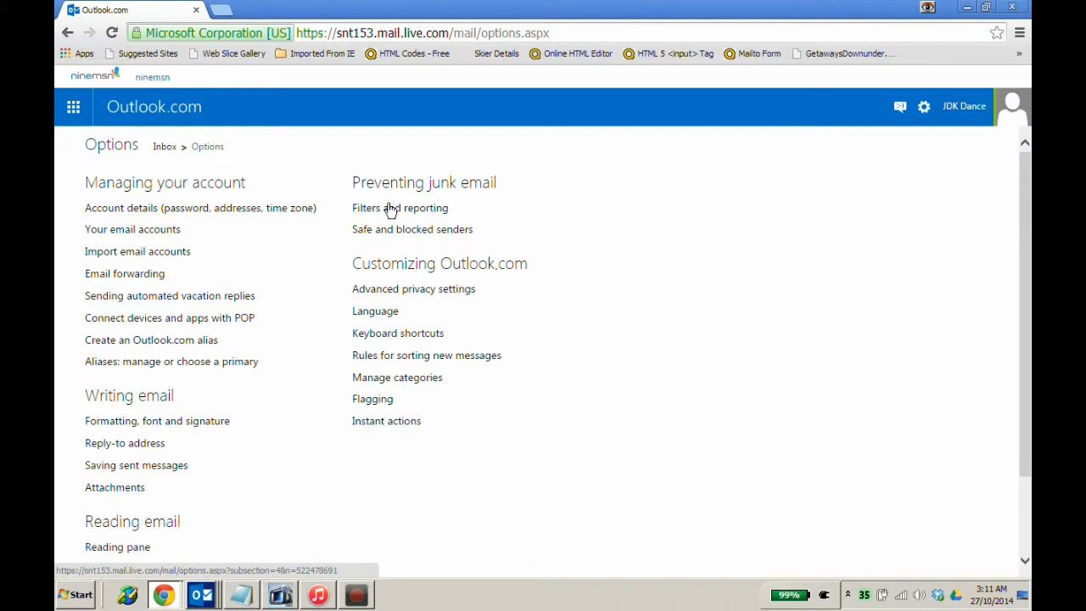
Show Filters and reporting with the Standard junk email filter selected.
{"action": "left_click", "coordinate": [401, 208]}
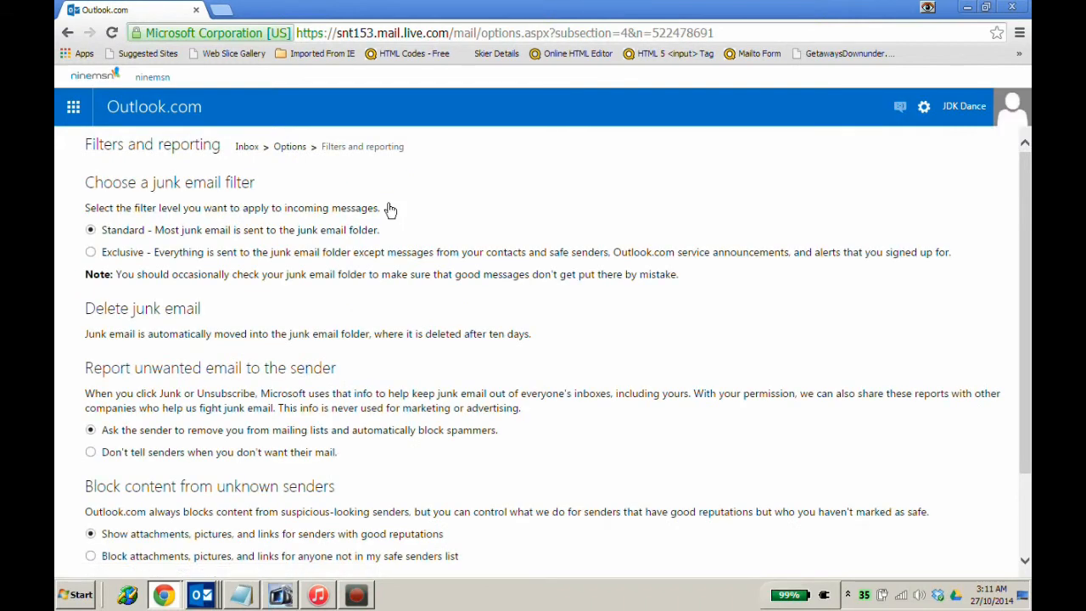
{"action": "mouse_move", "coordinate": [146, 202]}
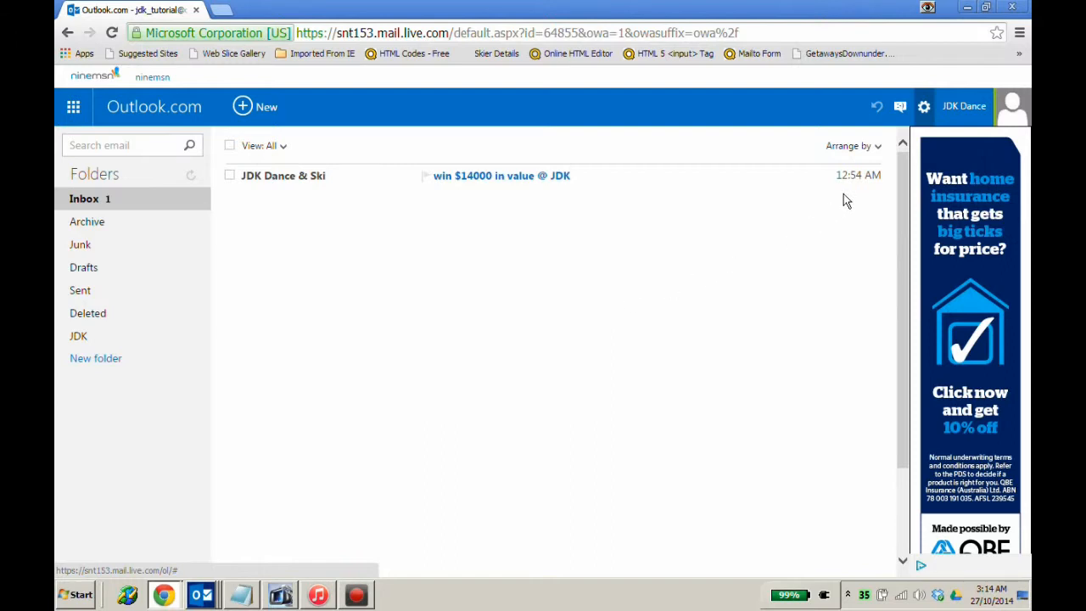
Show the Rules for sorting new messages page via Manage rules in the gear menu.
{"action": "left_click", "coordinate": [923, 105]}
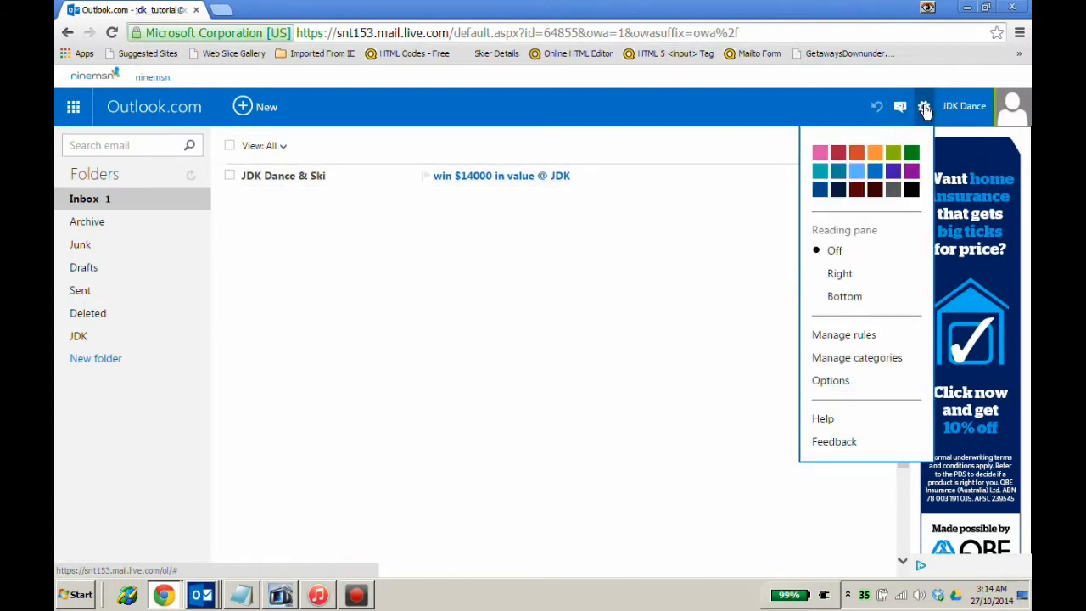
{"action": "mouse_move", "coordinate": [844, 334]}
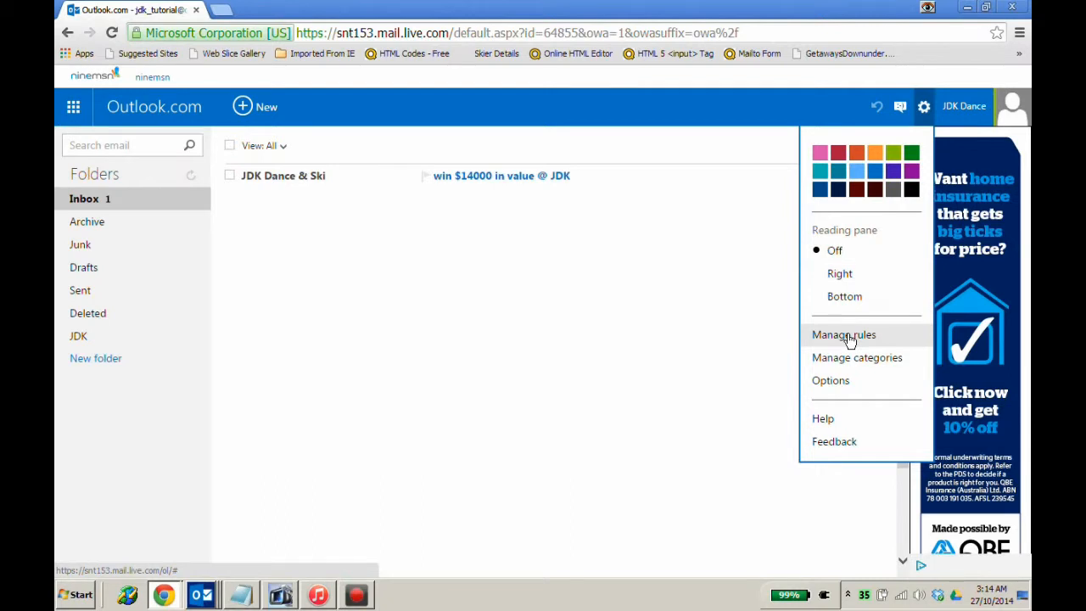
{"action": "mouse_move", "coordinate": [886, 343]}
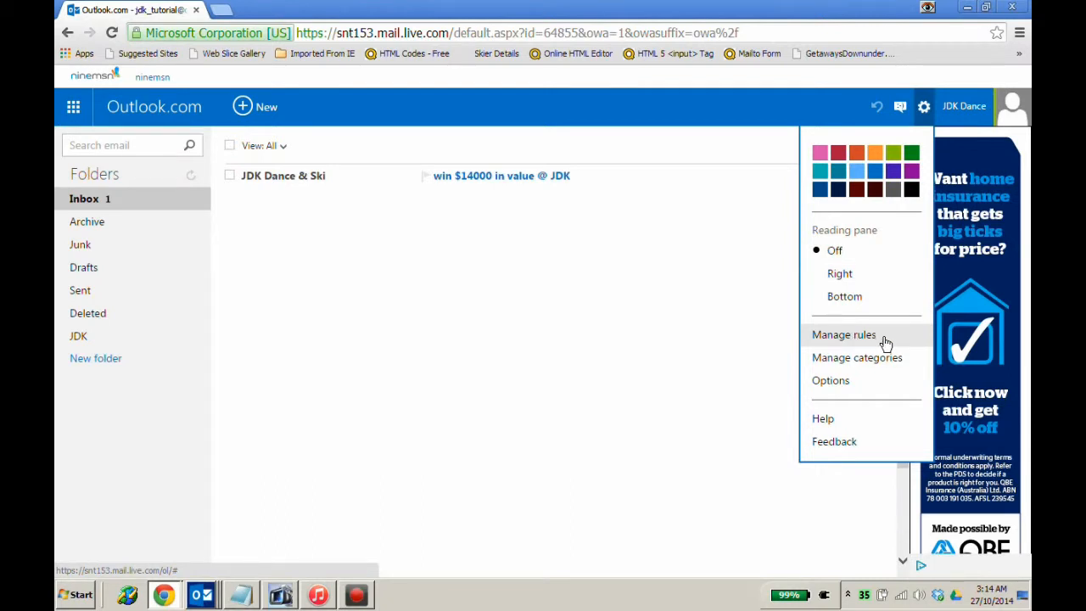
{"action": "left_click", "coordinate": [844, 334]}
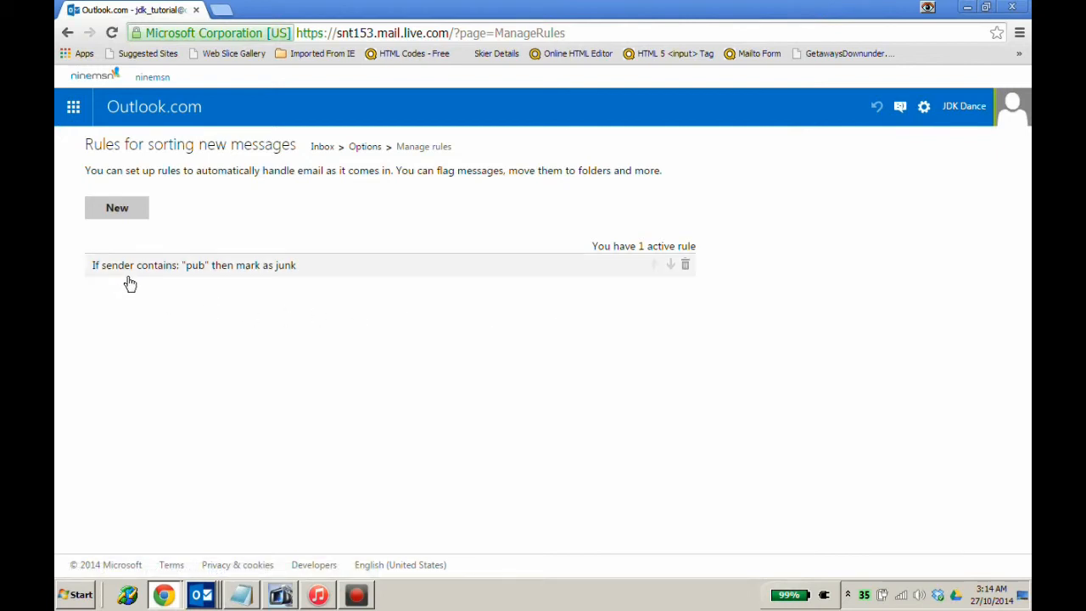
{"action": "mouse_move", "coordinate": [176, 279]}
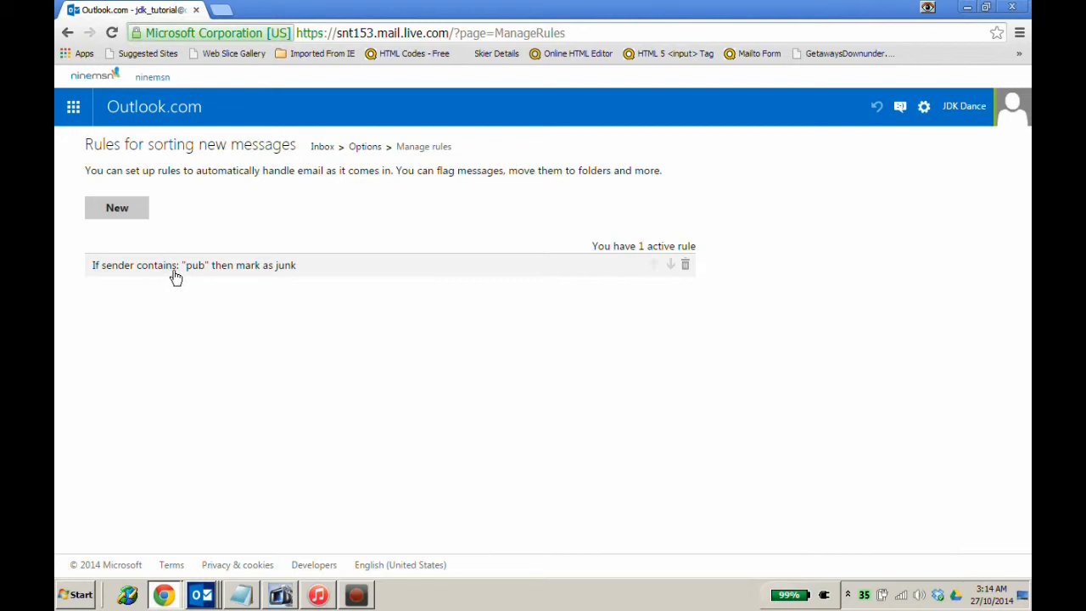
{"action": "mouse_move", "coordinate": [122, 283]}
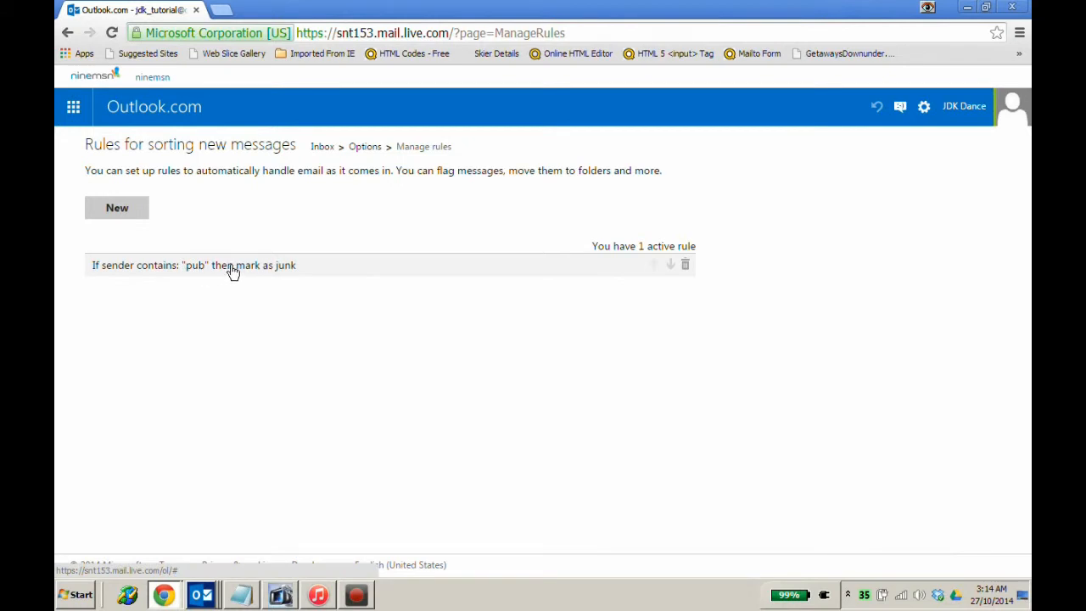
{"action": "mouse_move", "coordinate": [265, 270]}
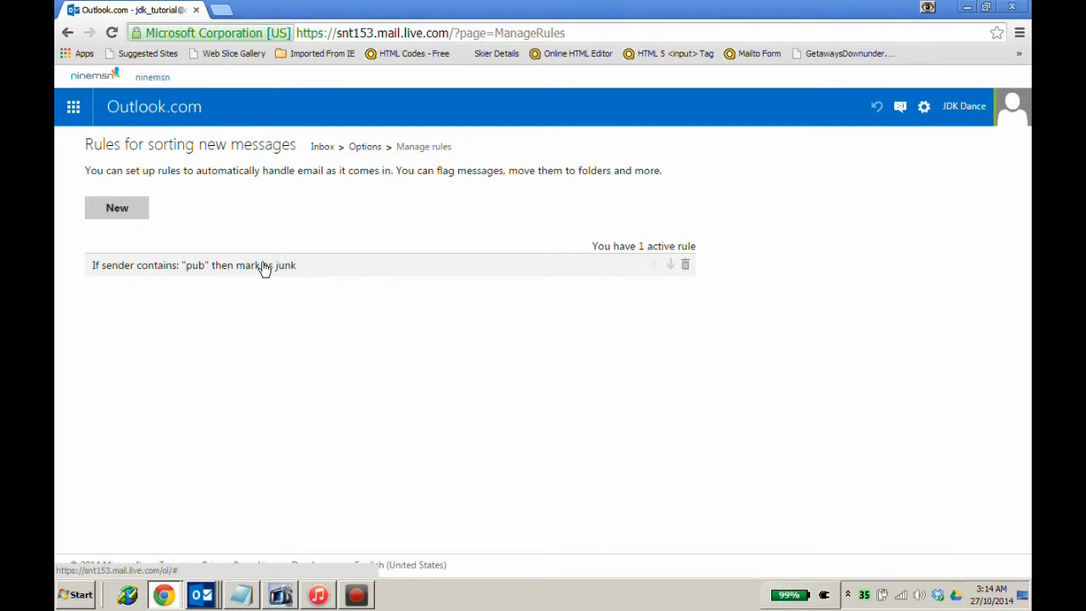
Show the Edit rule form for 'If sender contains "pub" then mark as junk'.
{"action": "left_click", "coordinate": [195, 265]}
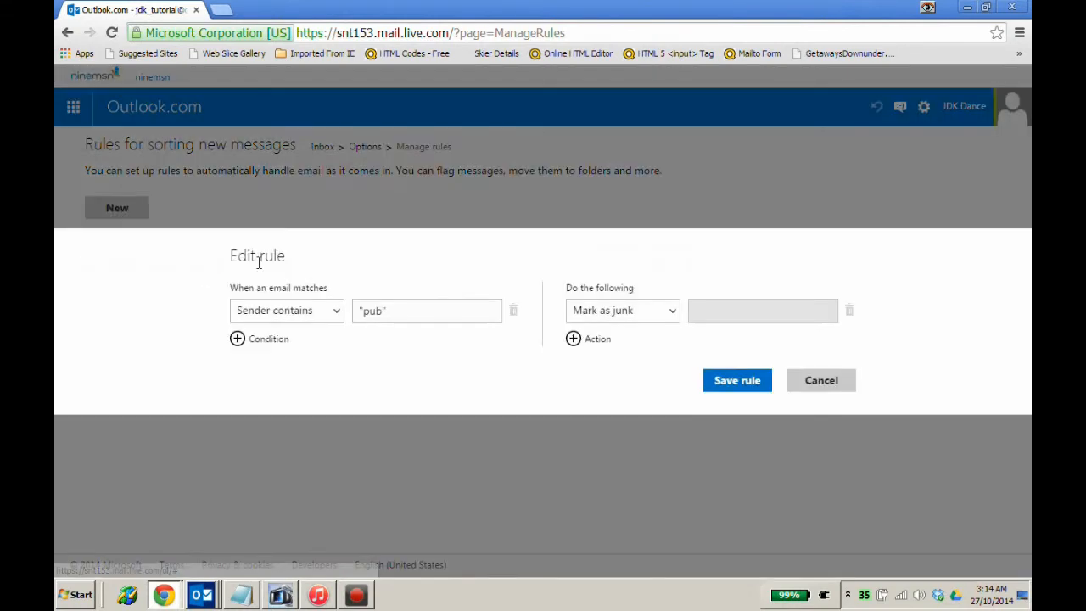
{"action": "mouse_move", "coordinate": [210, 341]}
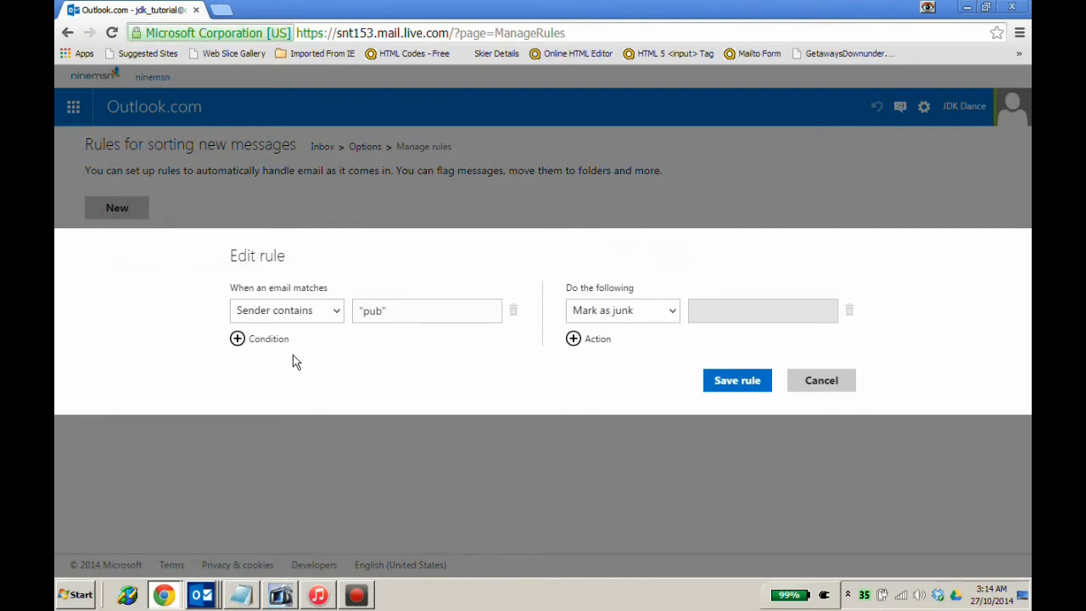
{"action": "mouse_move", "coordinate": [302, 339]}
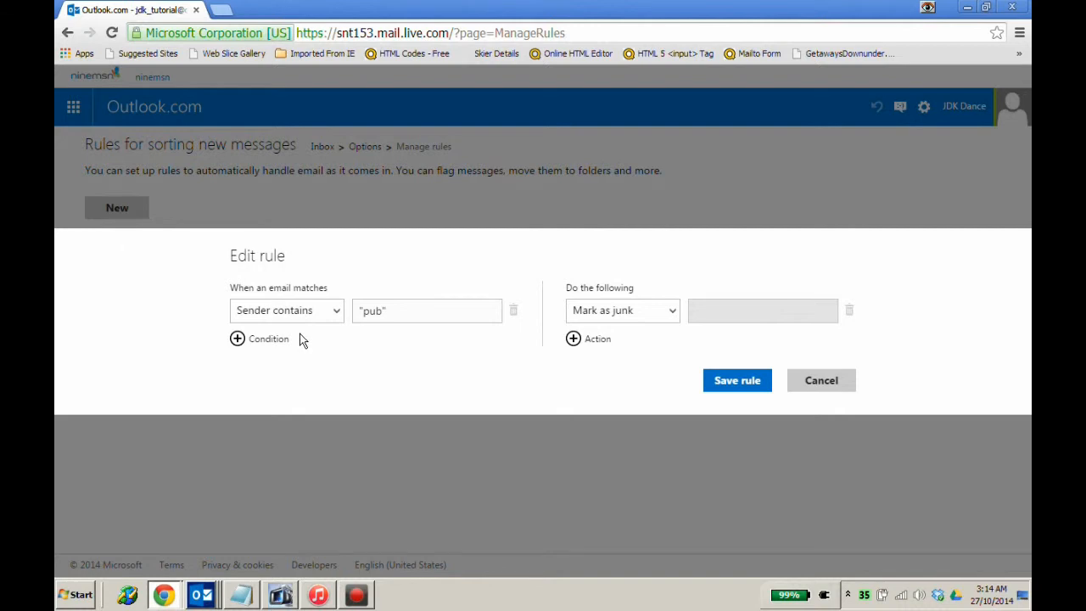
{"action": "mouse_move", "coordinate": [333, 320]}
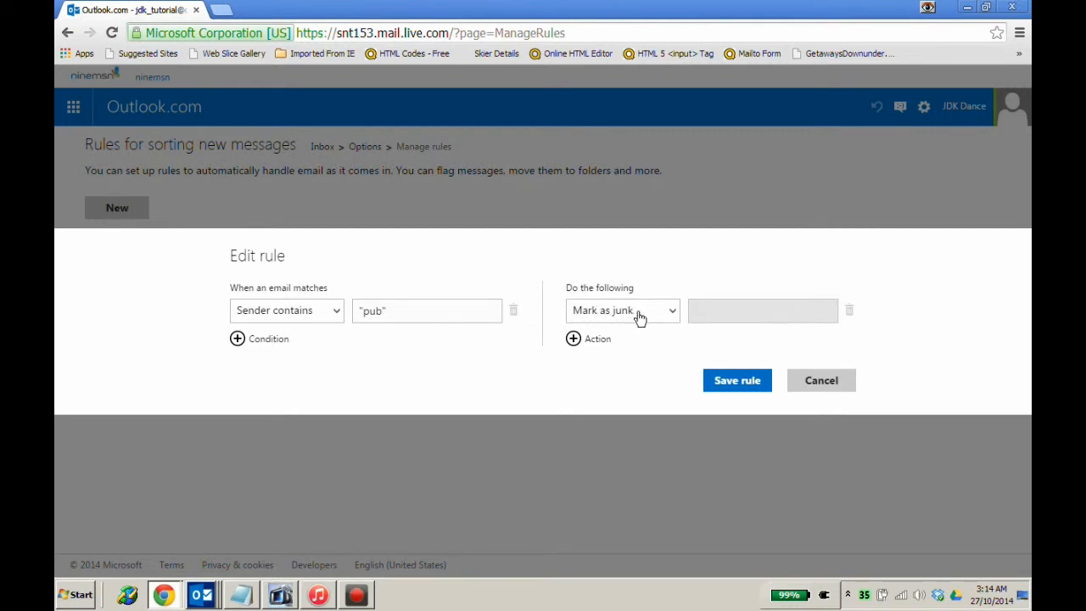
{"action": "mouse_move", "coordinate": [763, 370]}
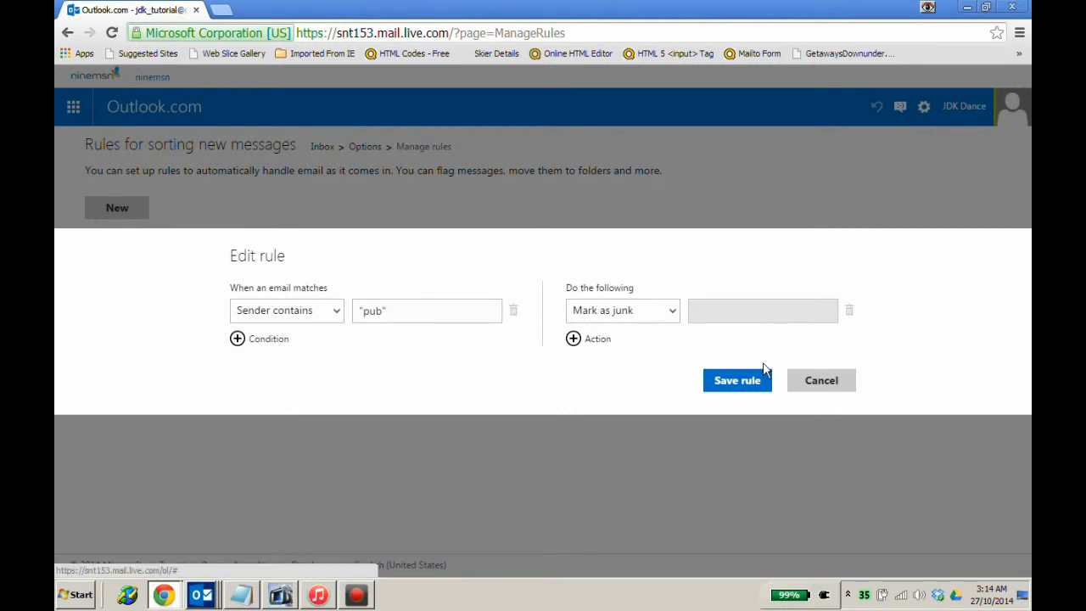
Cancel the rule editor, delete the "pub" mark-as-junk rule, and show the Microsoft app launcher.
{"action": "left_click", "coordinate": [737, 380]}
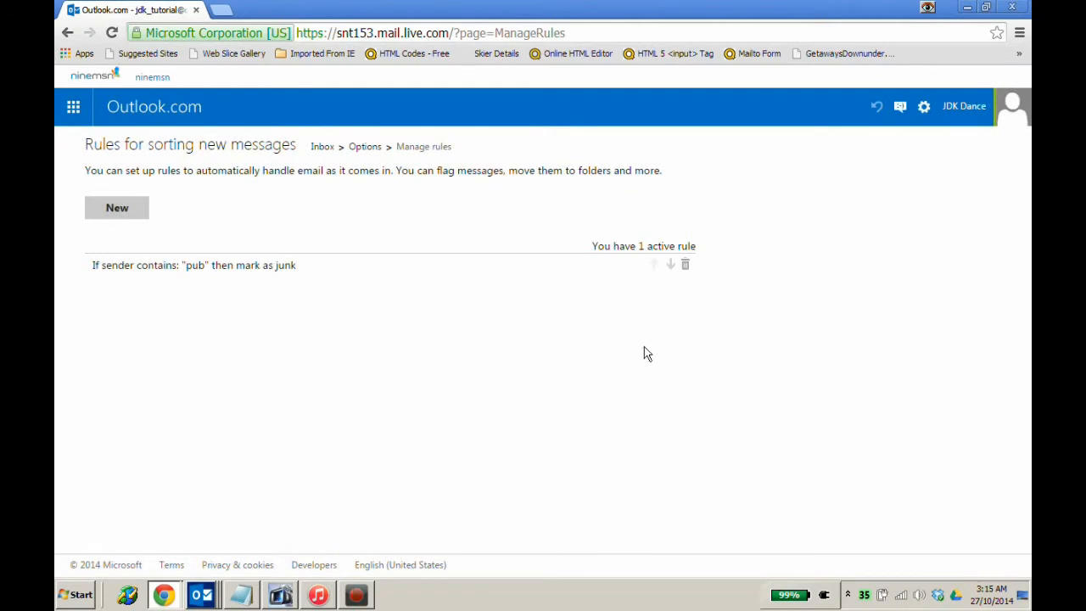
{"action": "mouse_move", "coordinate": [618, 289]}
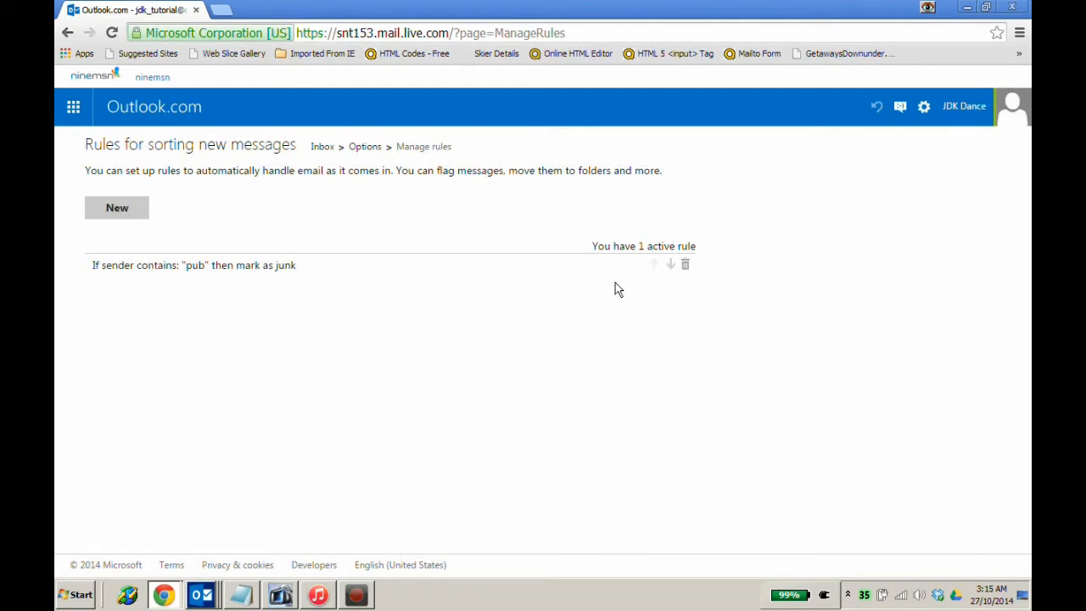
{"action": "mouse_move", "coordinate": [686, 265]}
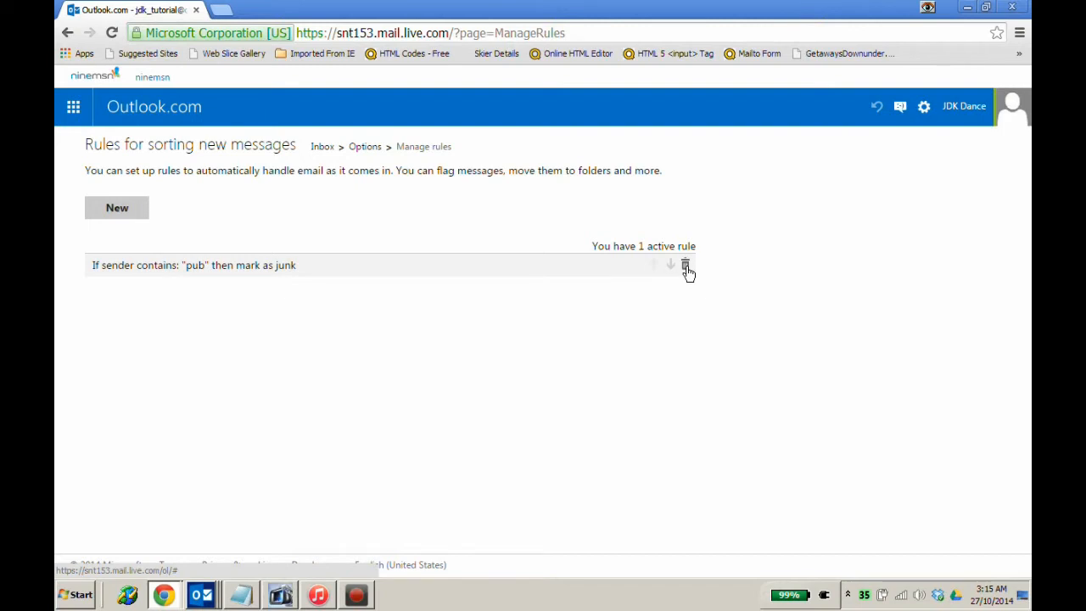
{"action": "left_click", "coordinate": [686, 265]}
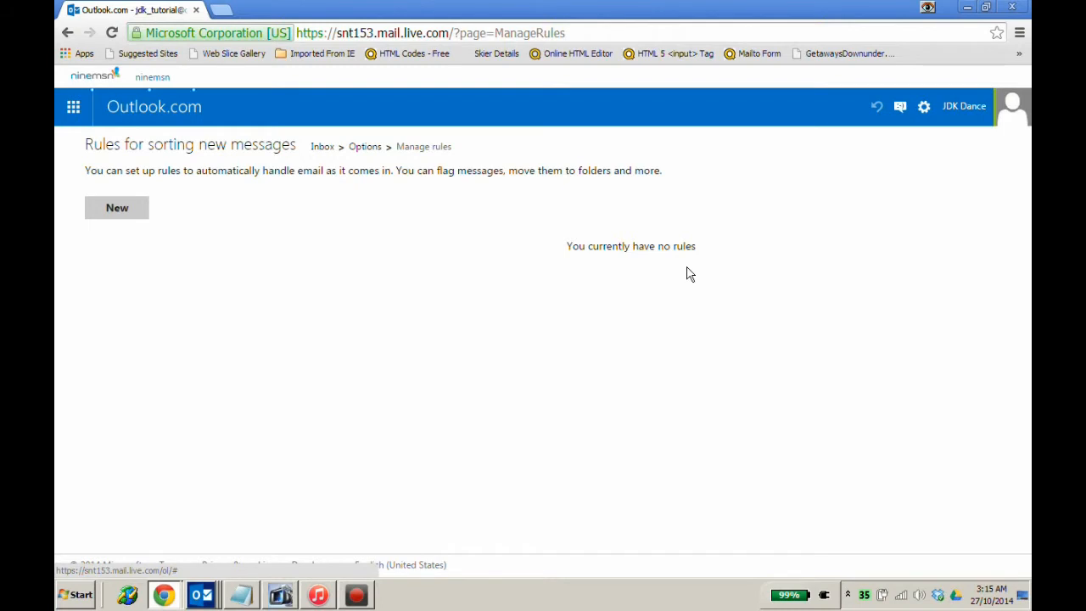
{"action": "mouse_move", "coordinate": [526, 226]}
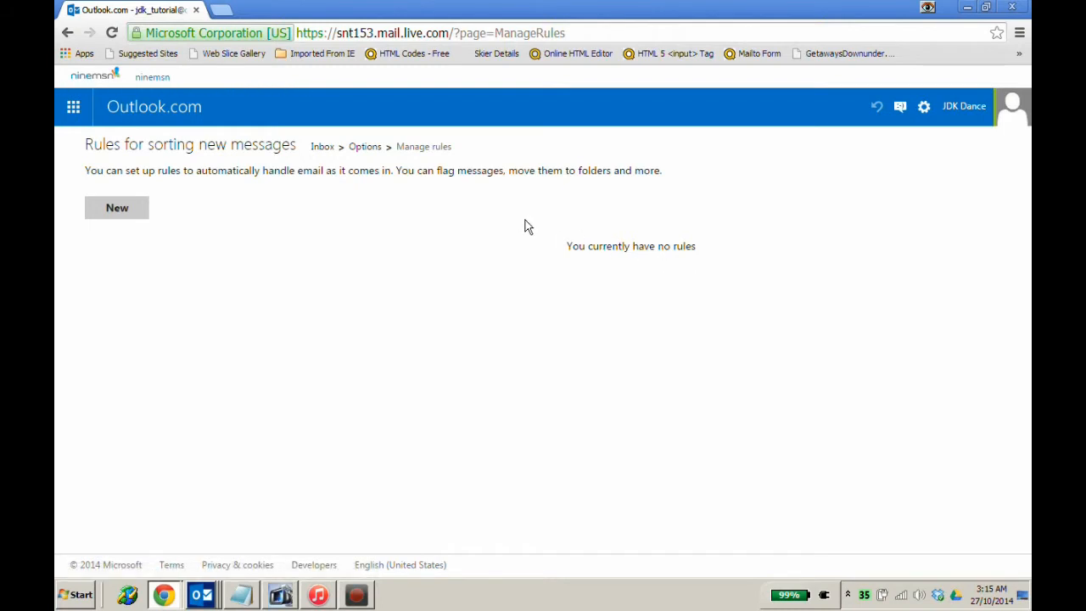
{"action": "mouse_move", "coordinate": [73, 107]}
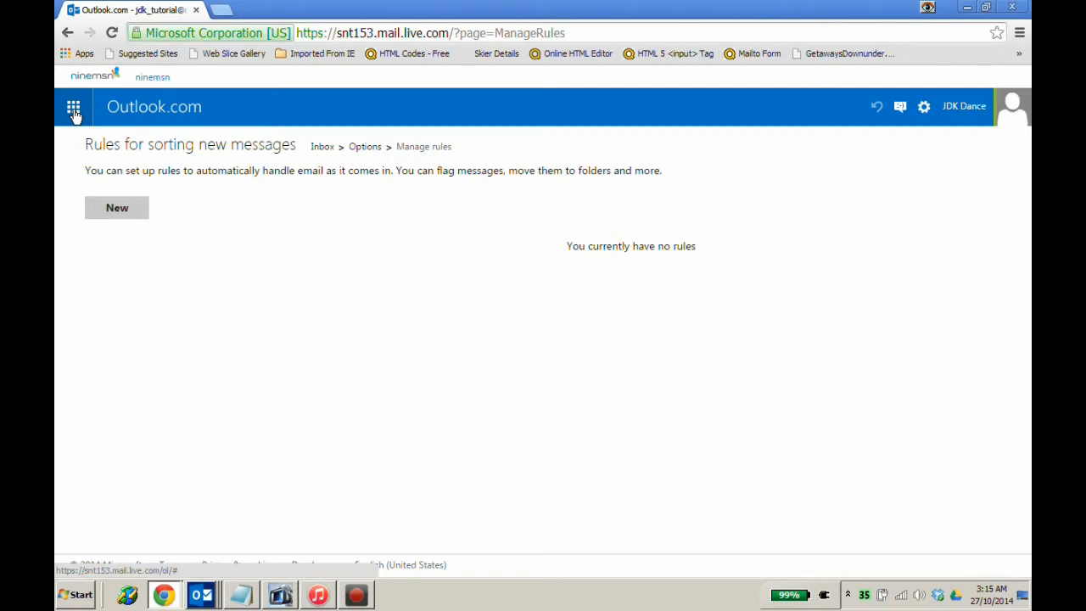
{"action": "left_click", "coordinate": [73, 105]}
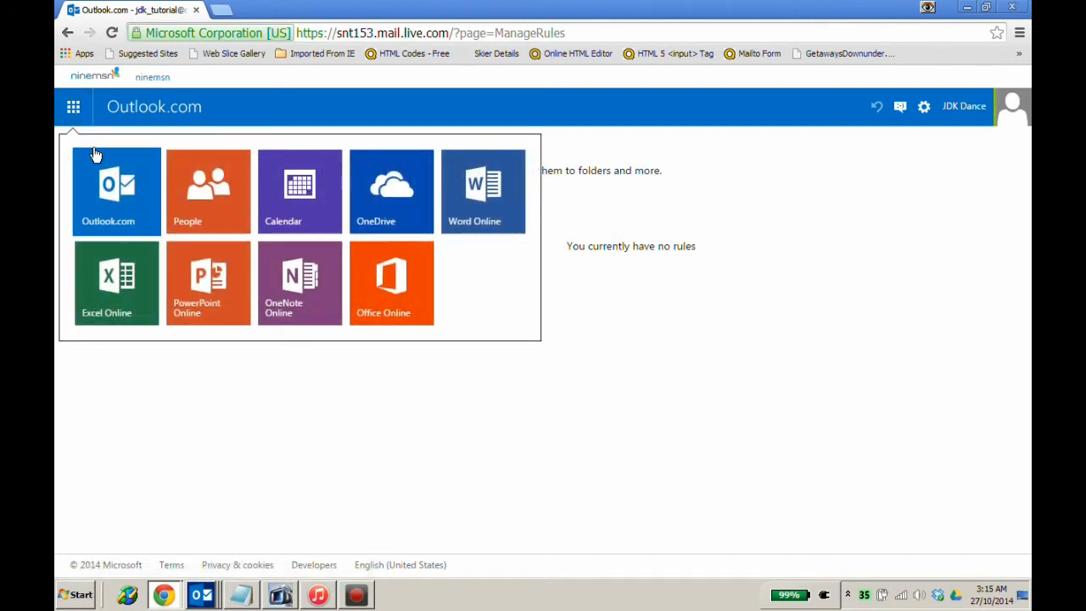